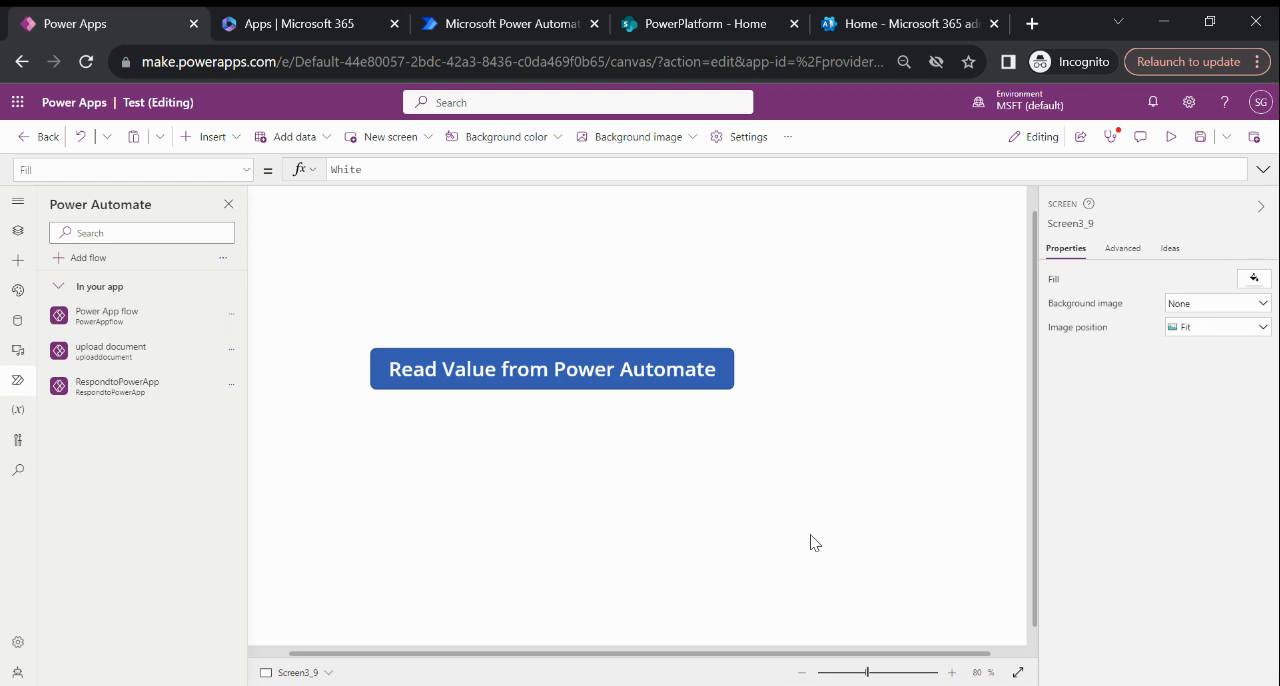
mouse_move(632, 390)
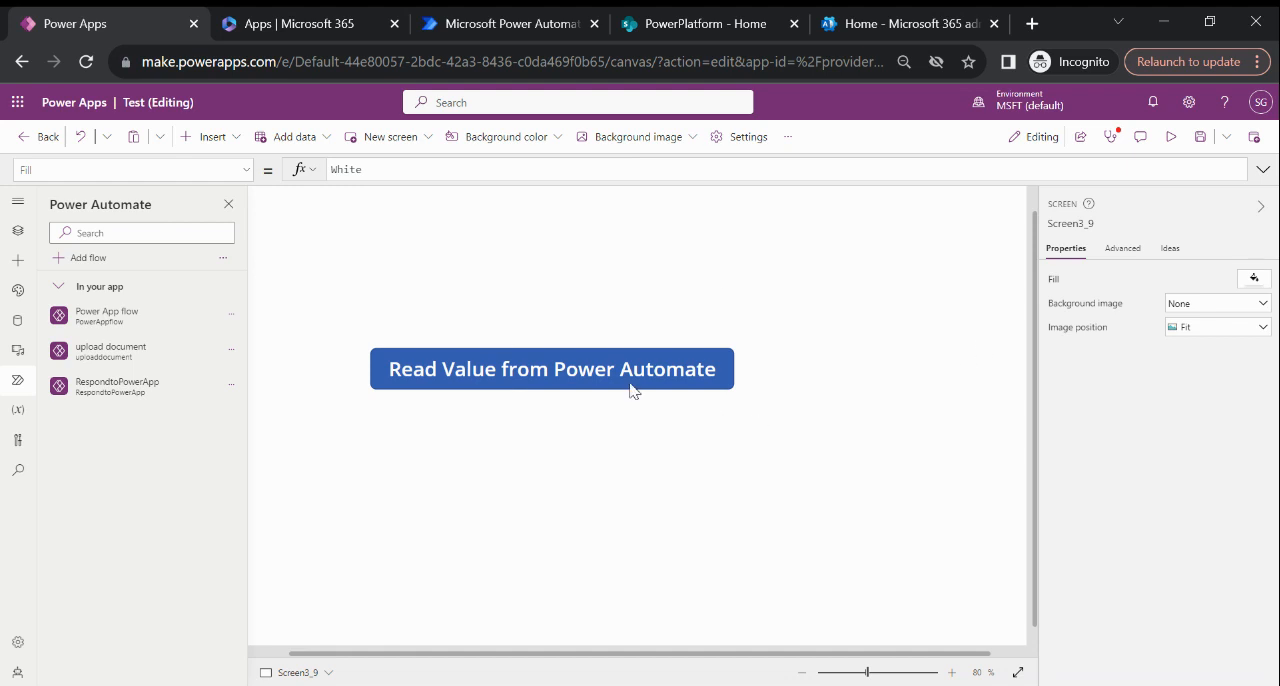
mouse_move(444, 497)
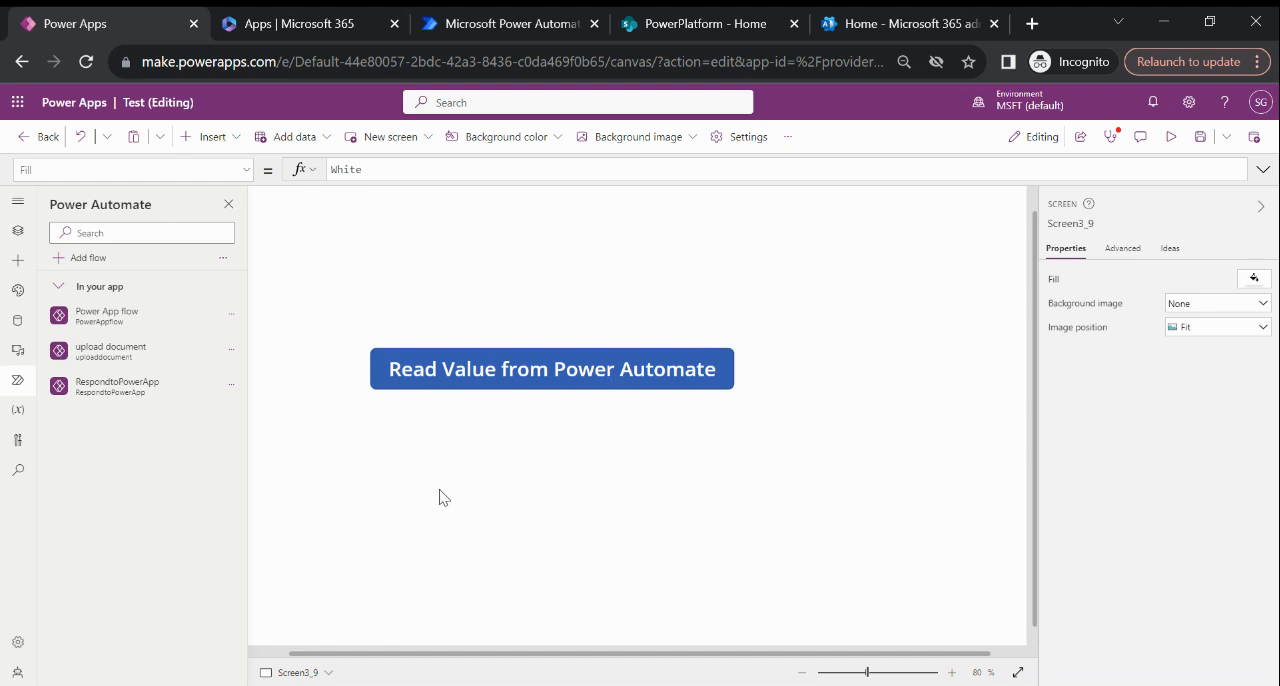
mouse_move(385, 320)
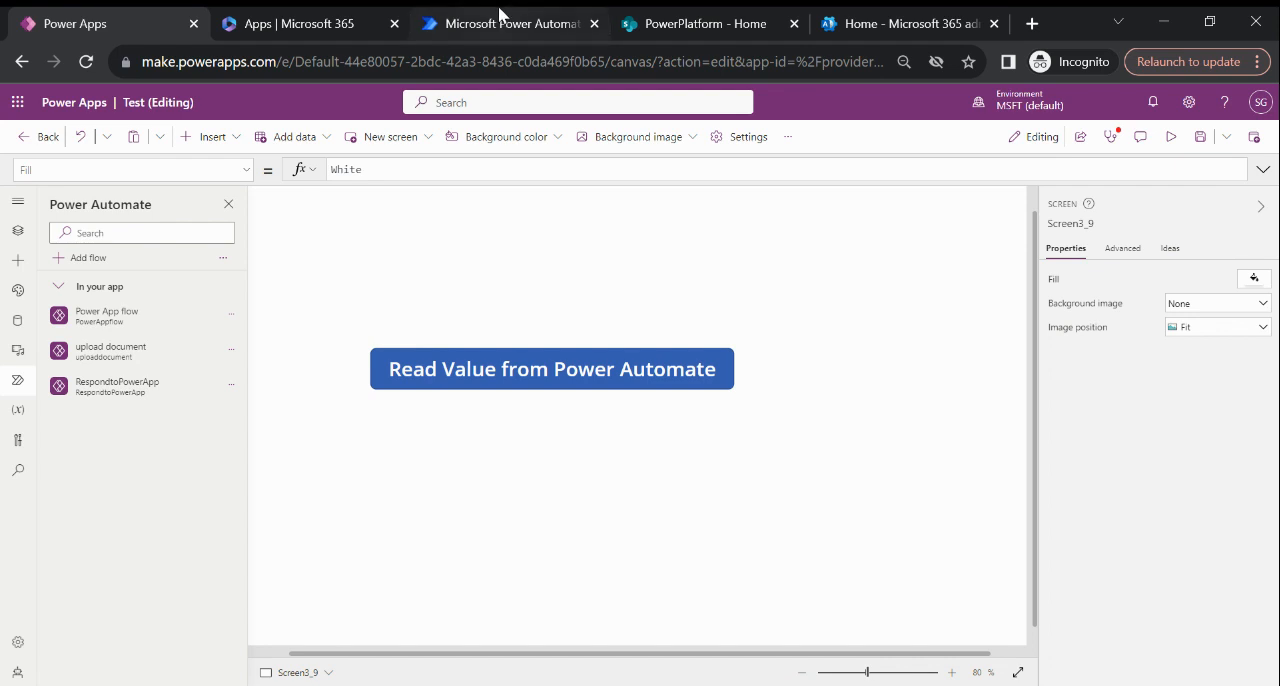
- Open the RespondtoPowerApp flow and inspect its Name and Surname response outputs
click(509, 23)
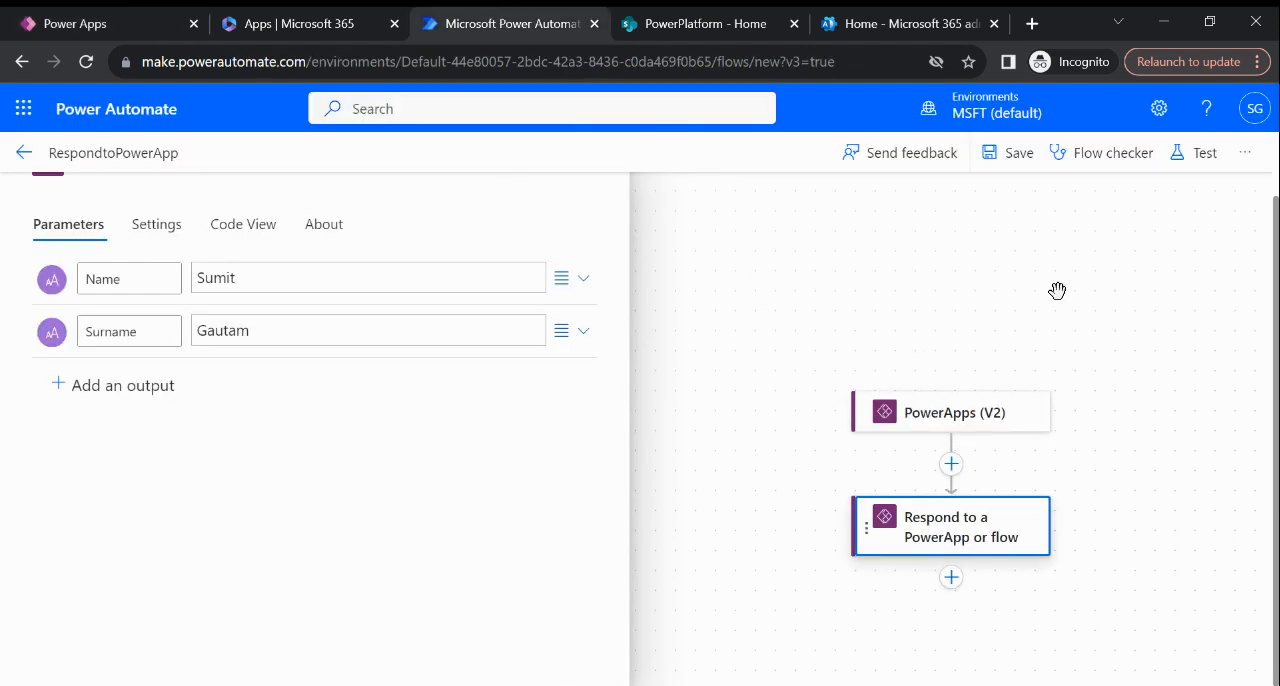
mouse_move(925, 425)
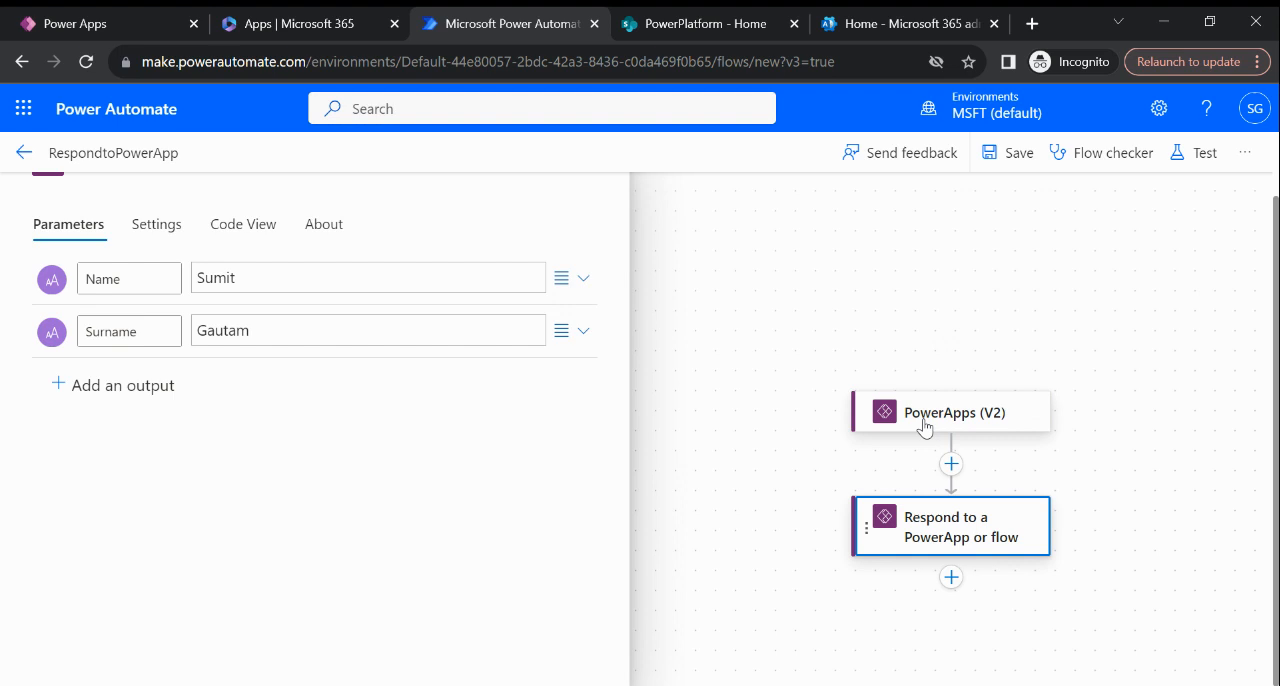
mouse_move(885, 447)
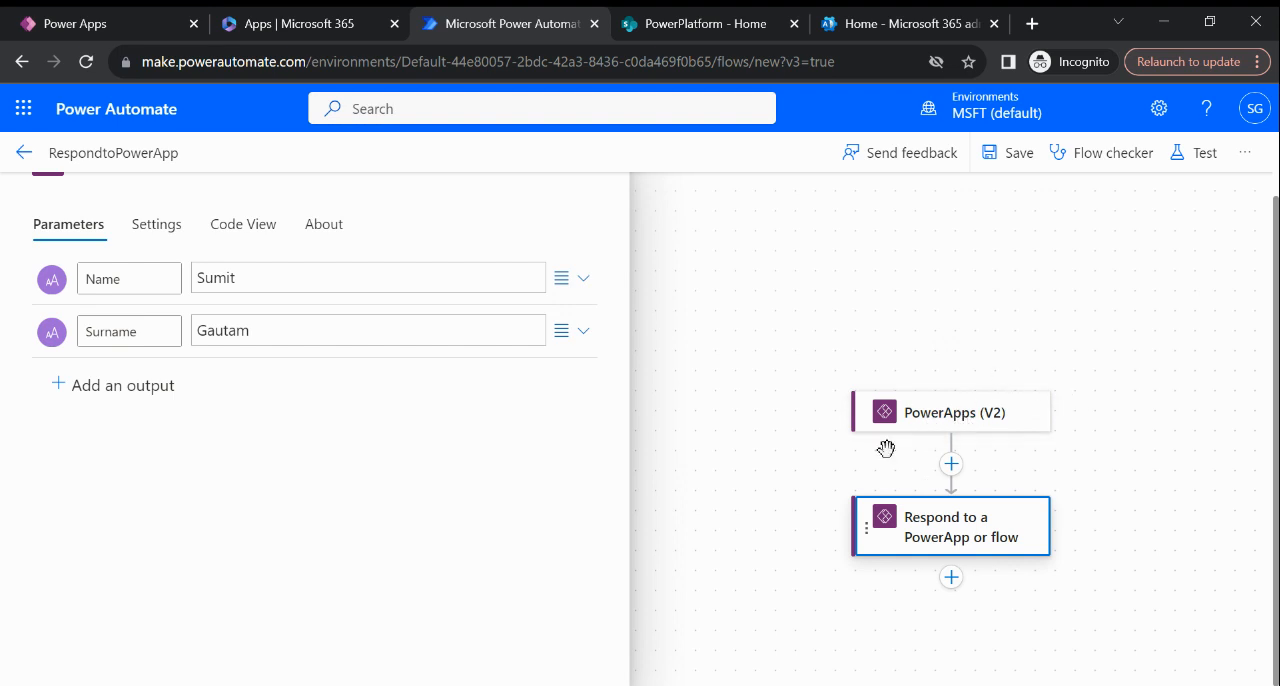
mouse_move(1038, 404)
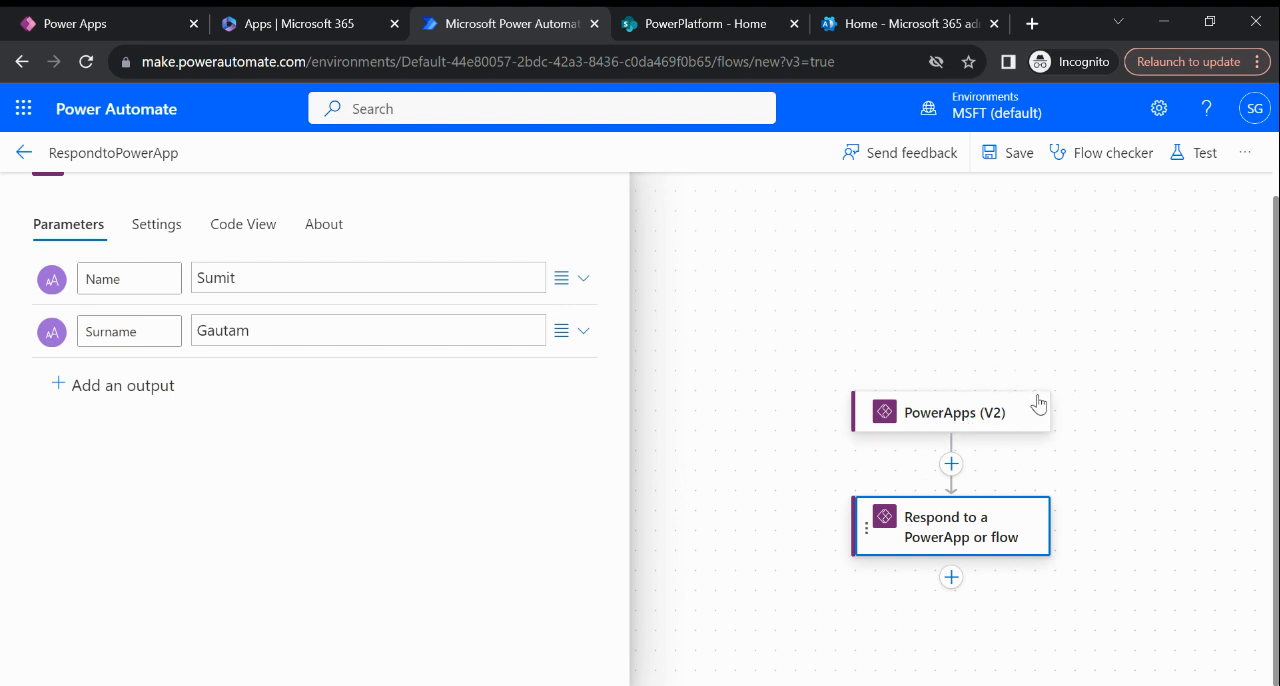
mouse_move(953, 425)
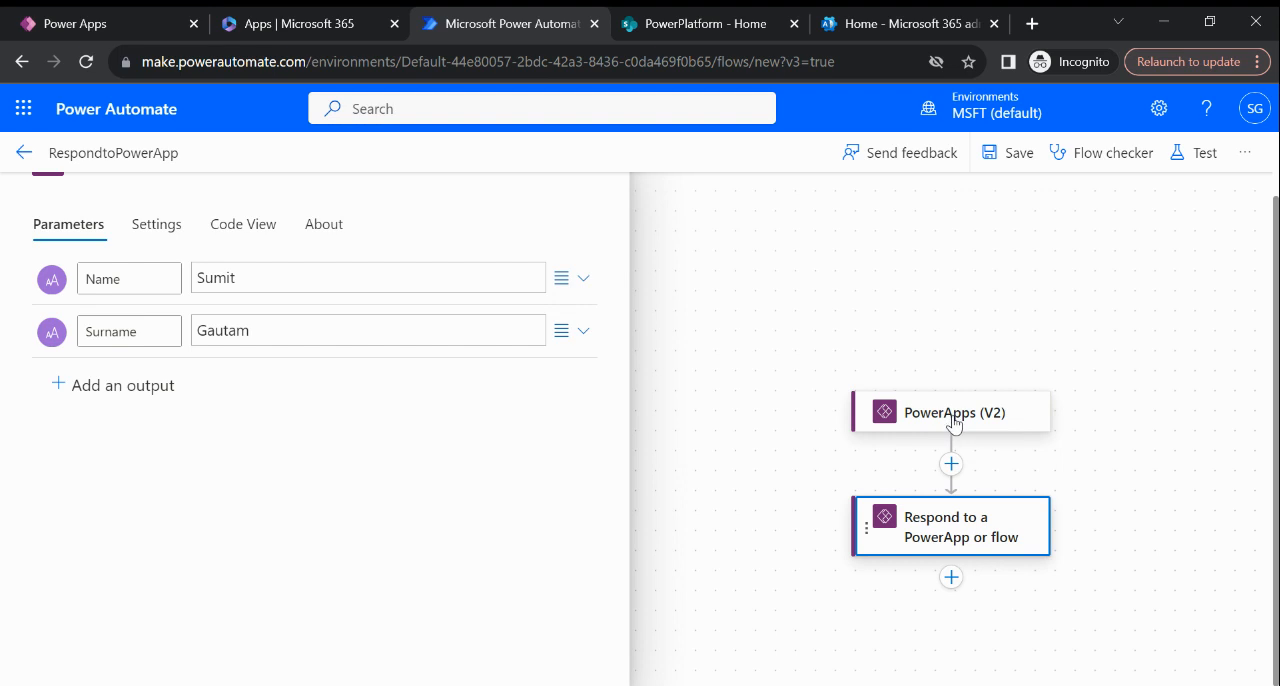
mouse_move(957, 424)
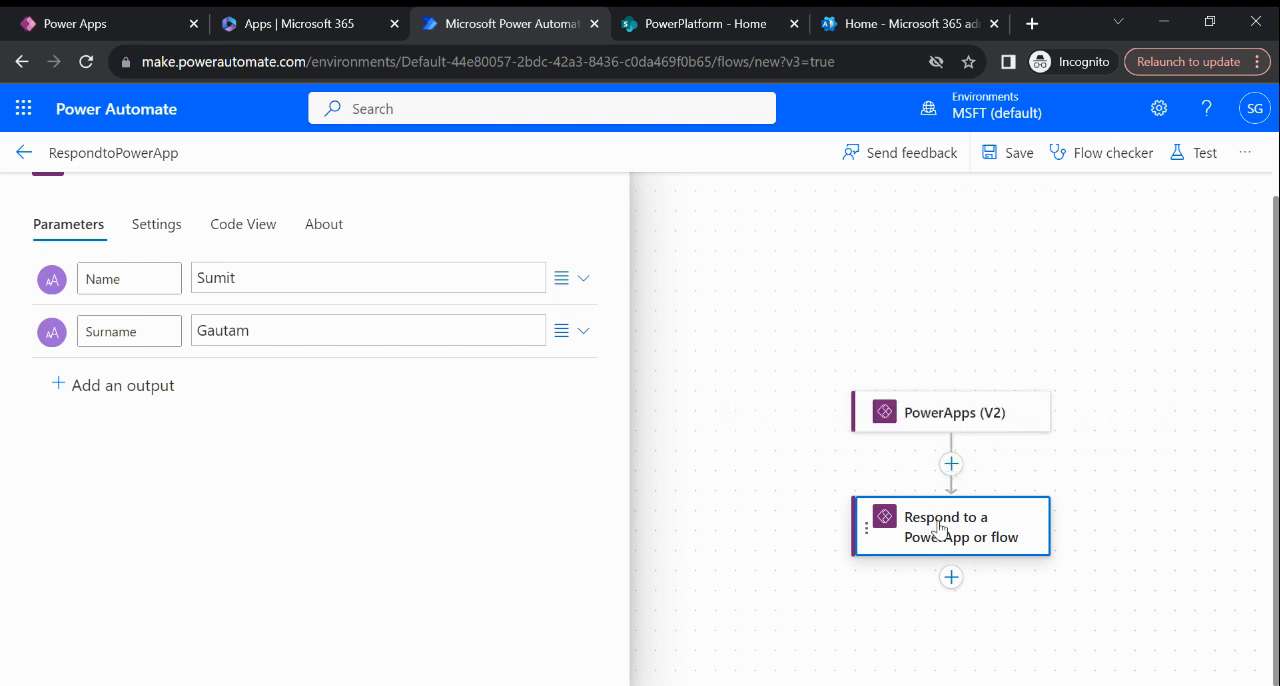
mouse_move(920, 550)
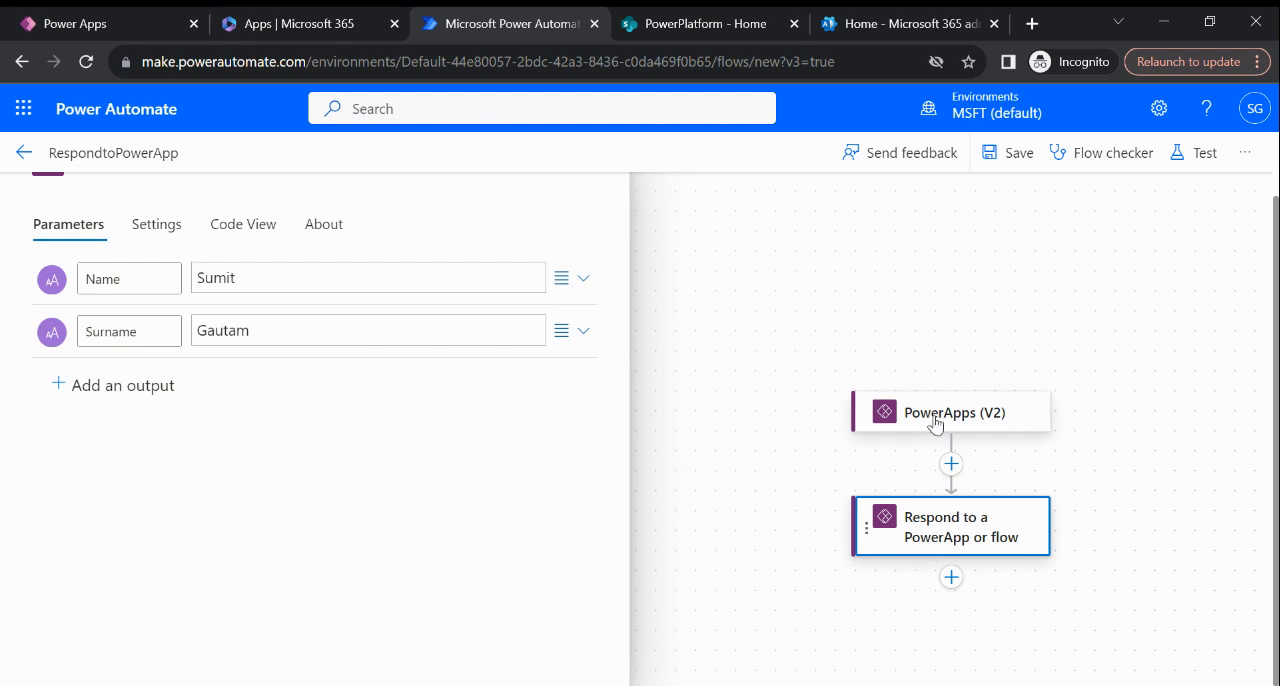
mouse_move(976, 457)
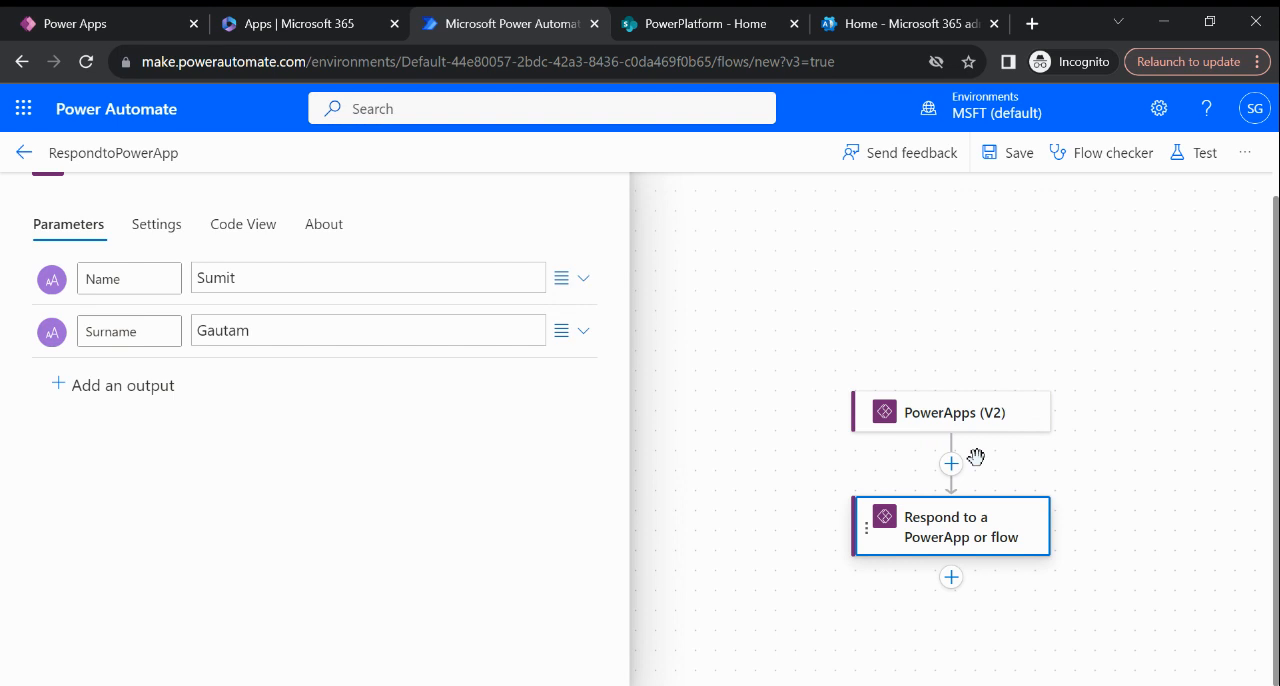
mouse_move(922, 540)
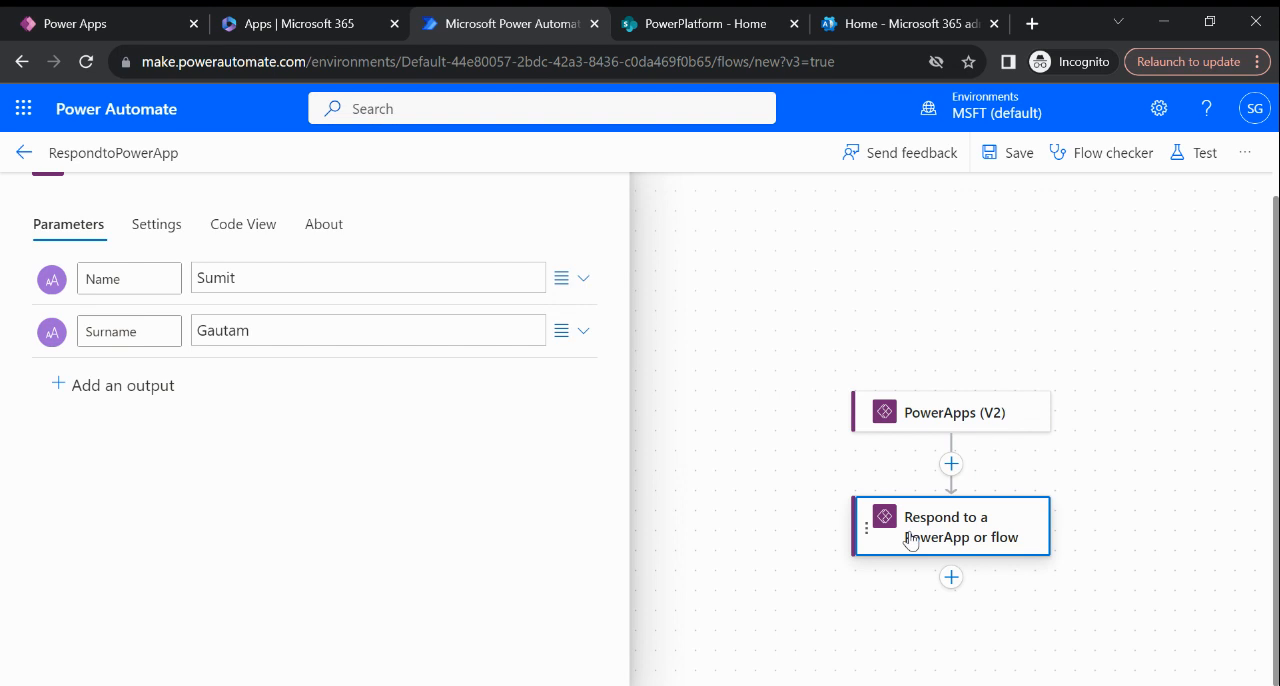
mouse_move(955, 555)
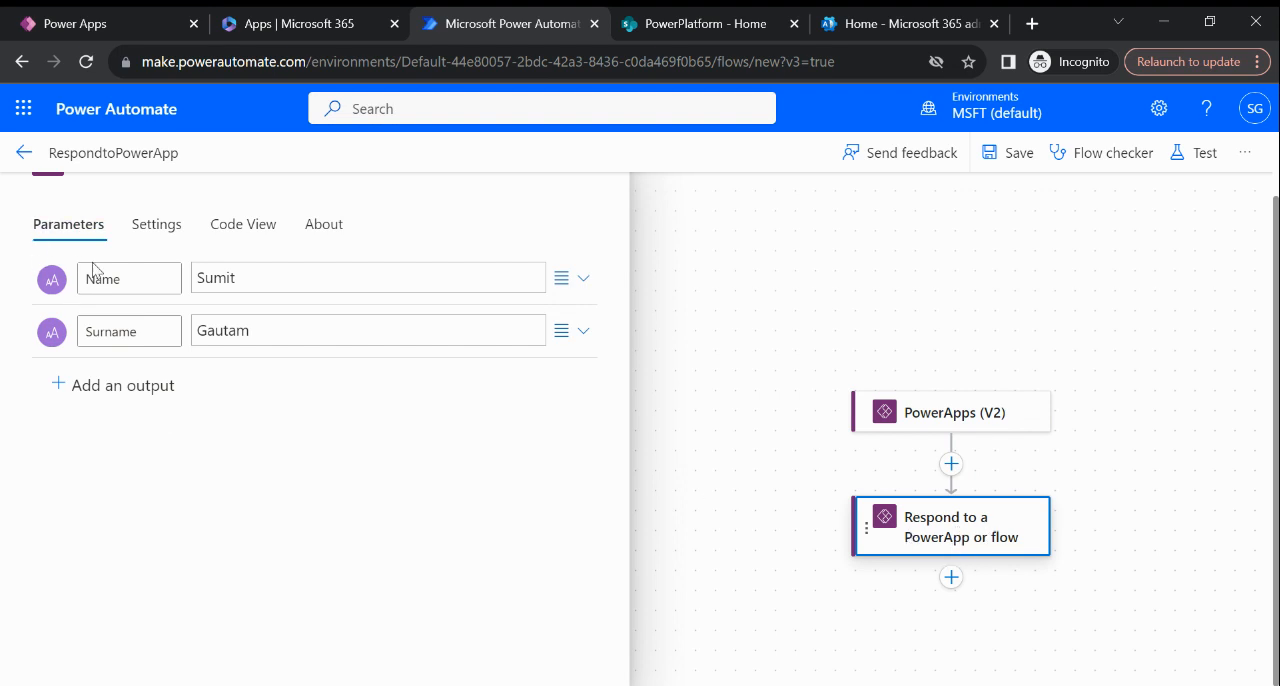
click(128, 330)
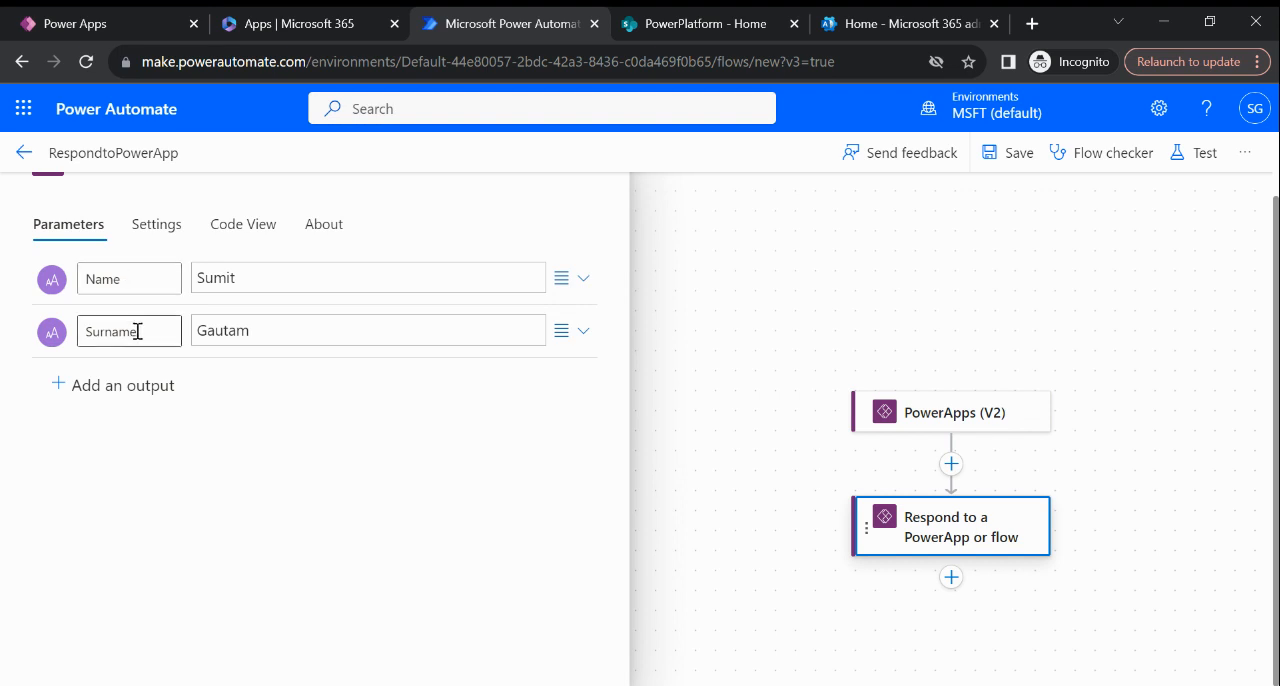
click(112, 385)
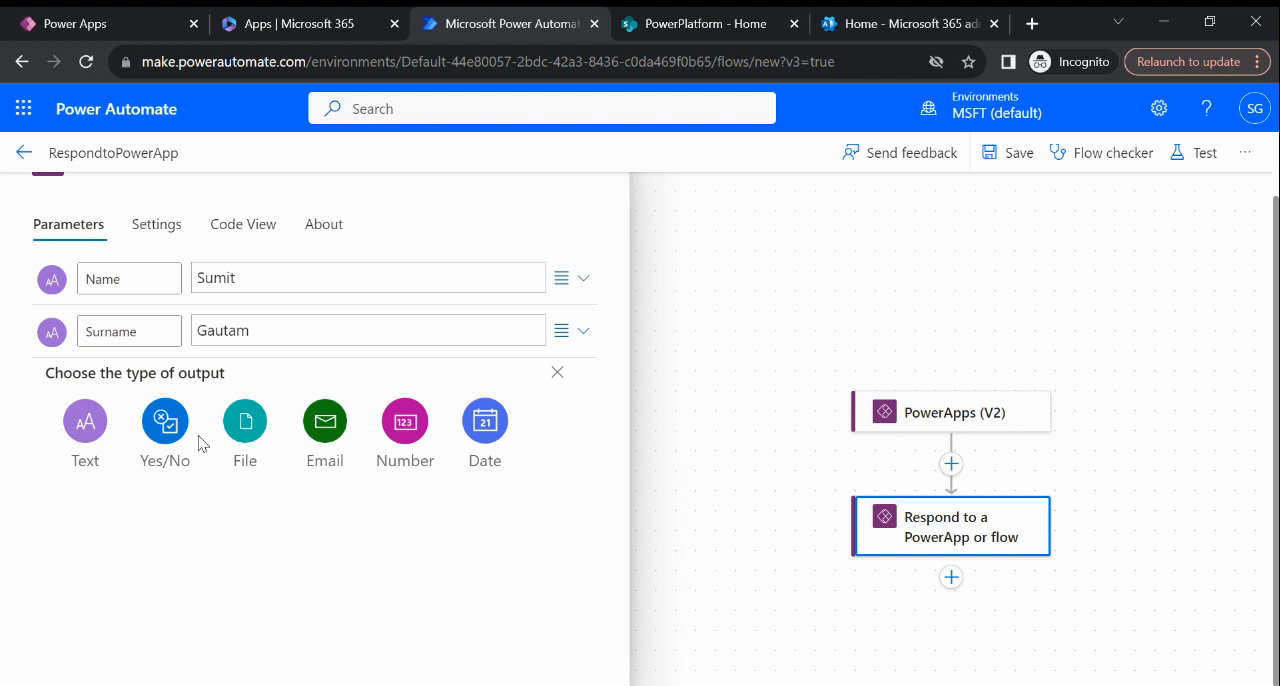
mouse_move(528, 414)
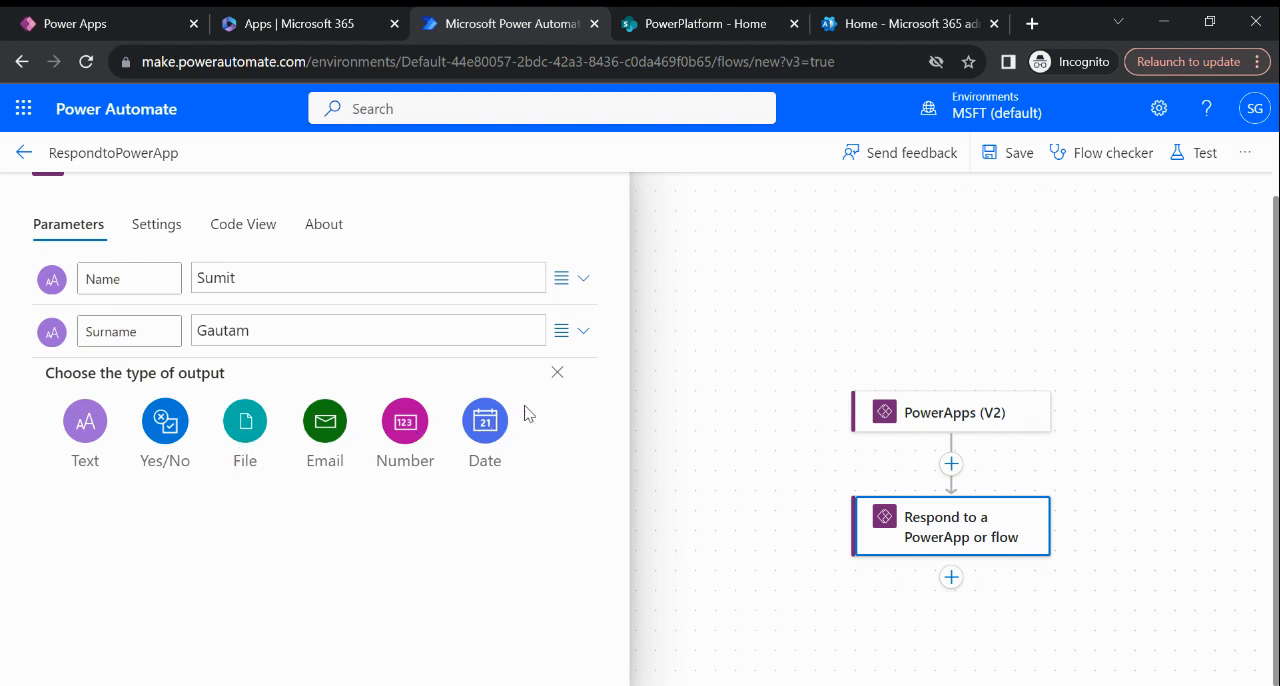
mouse_move(557, 372)
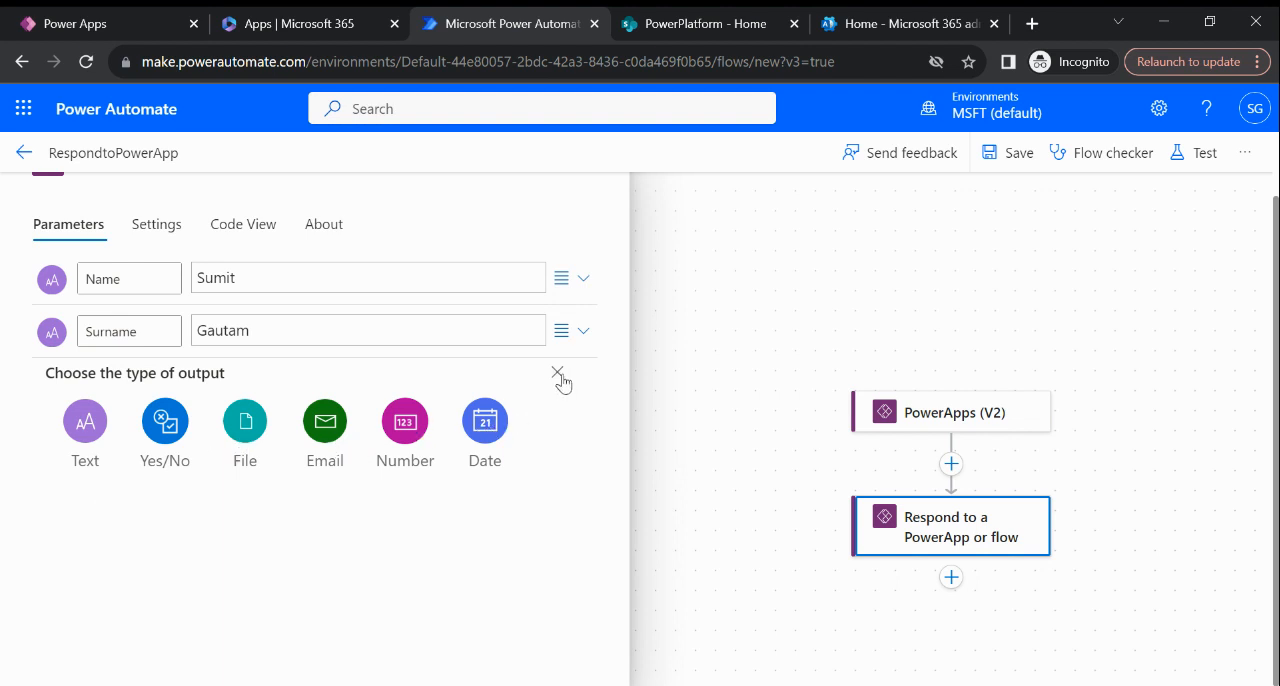
click(557, 375)
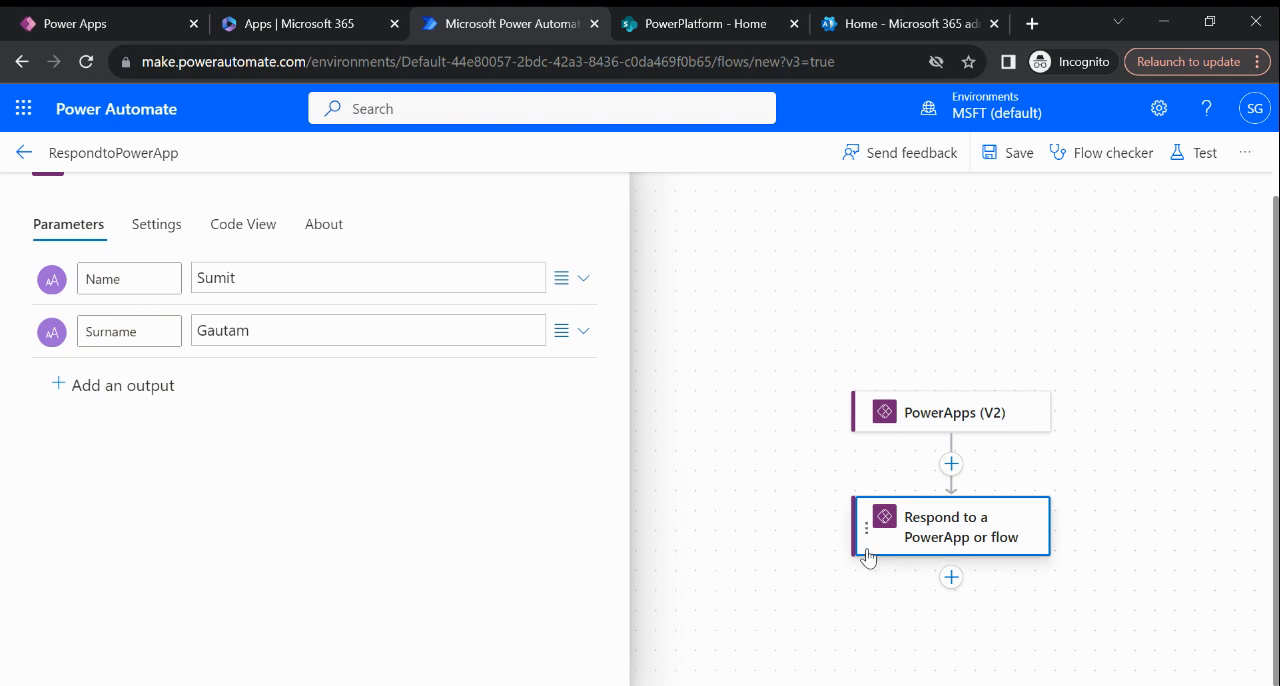
- Remove the RespondtoPowerApp flow from the app, then add it back
click(75, 23)
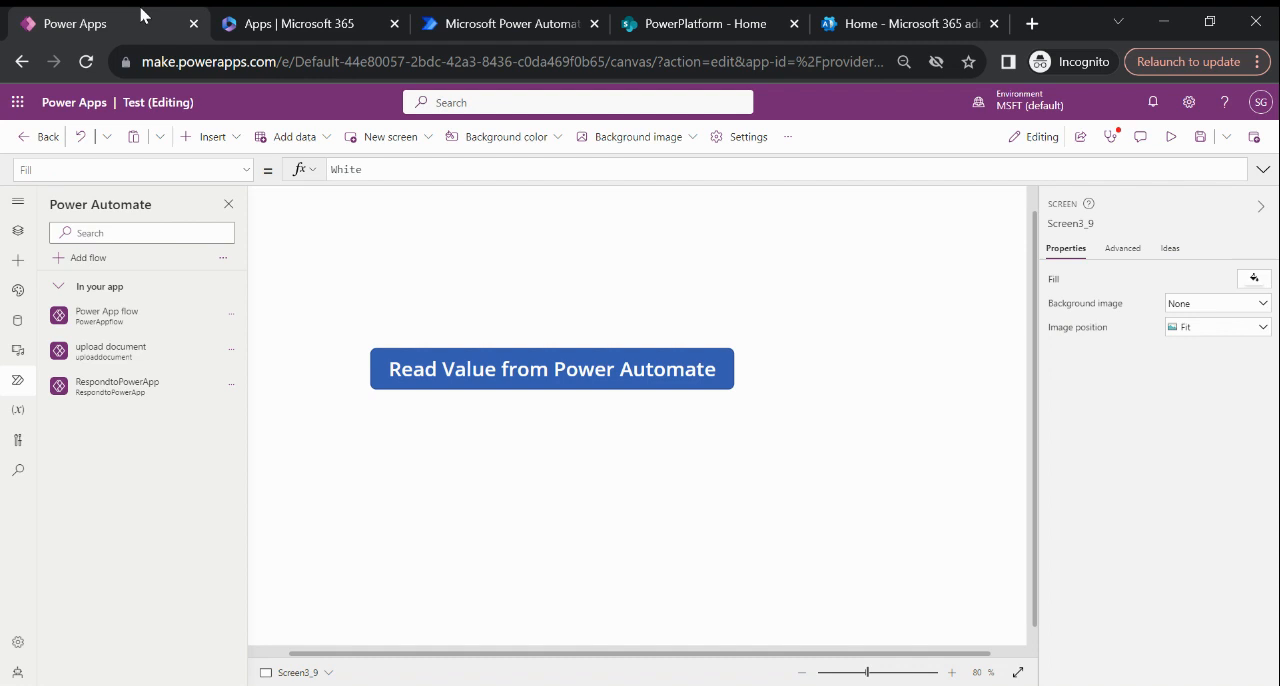
click(231, 385)
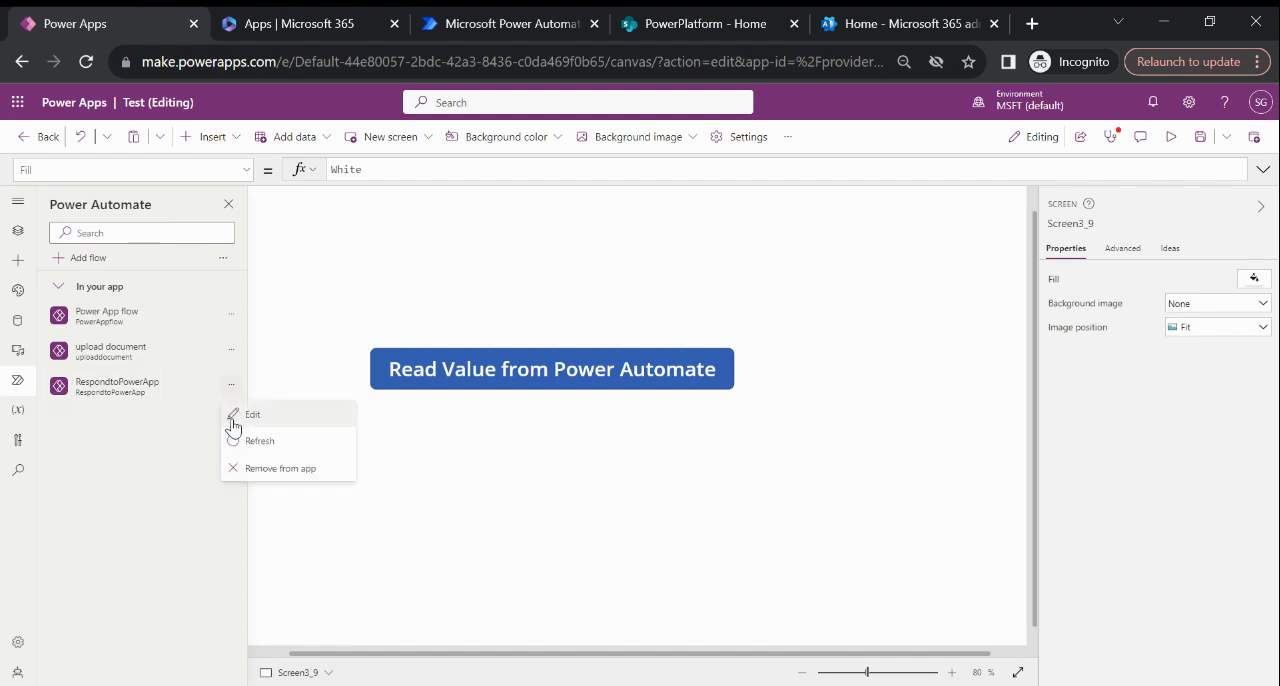
click(280, 468)
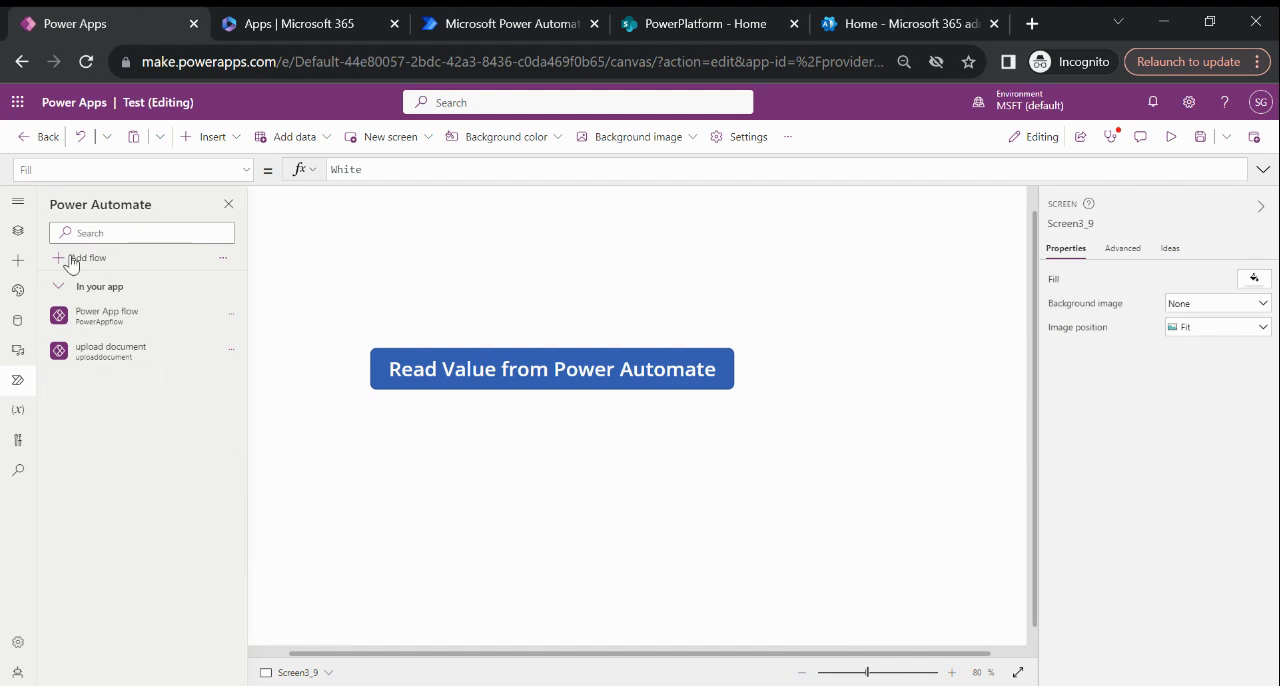
click(88, 258)
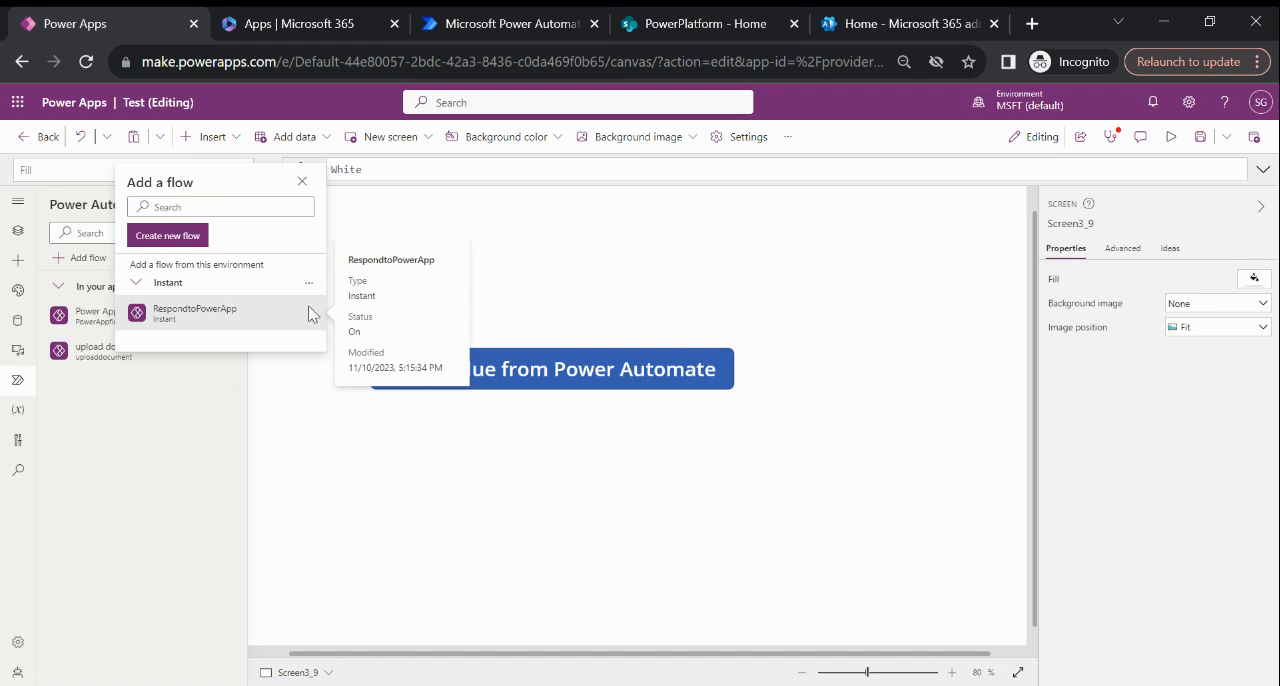
click(194, 313)
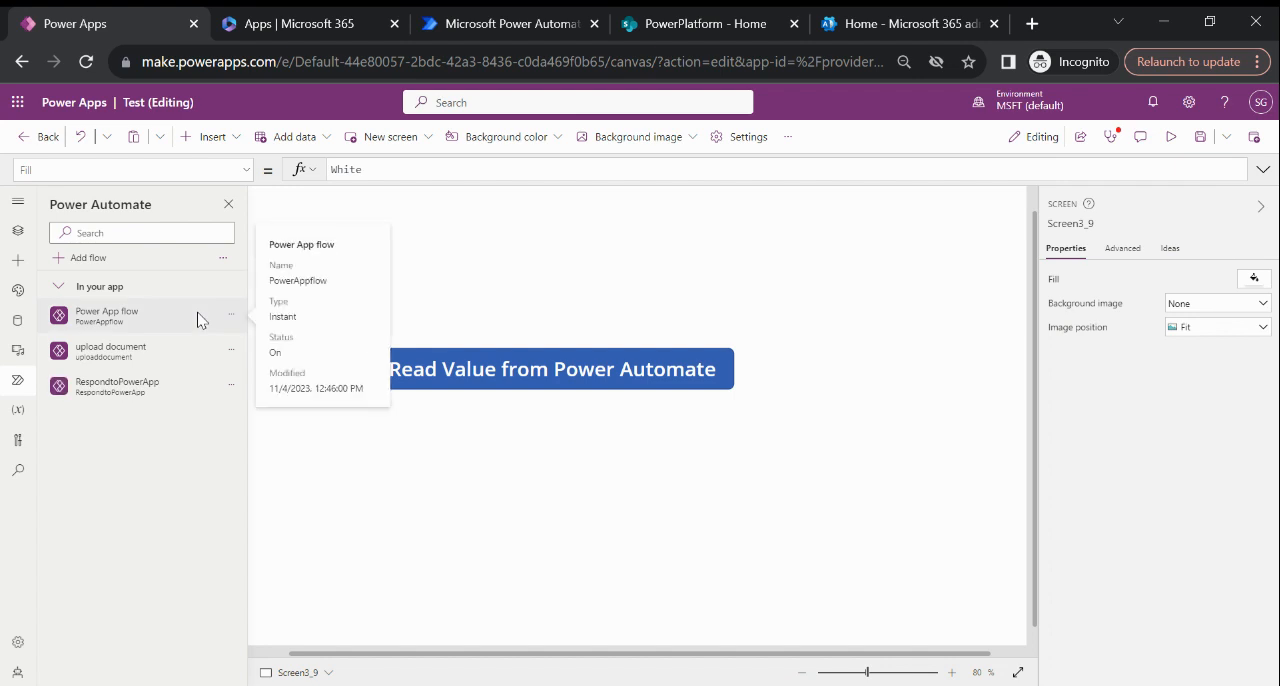
mouse_move(185, 387)
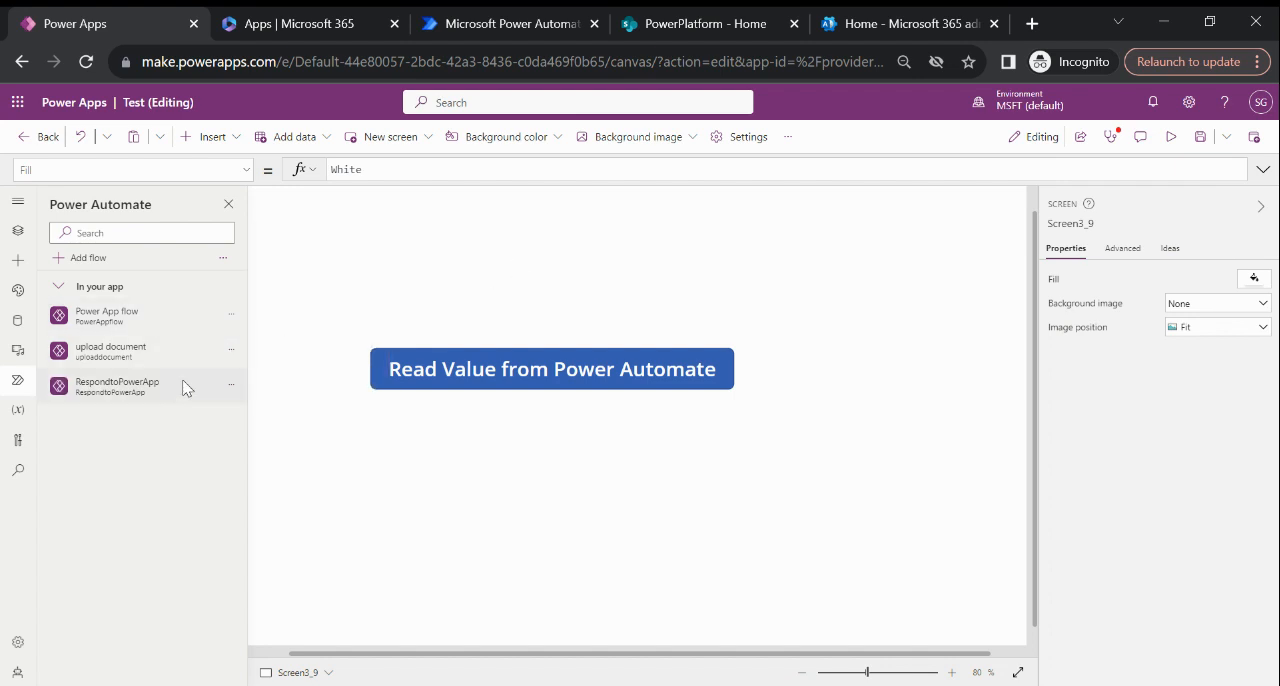
- Set the Read Value from Power Automate button's OnSelect to RespondtoPowerApp.Run()
click(551, 368)
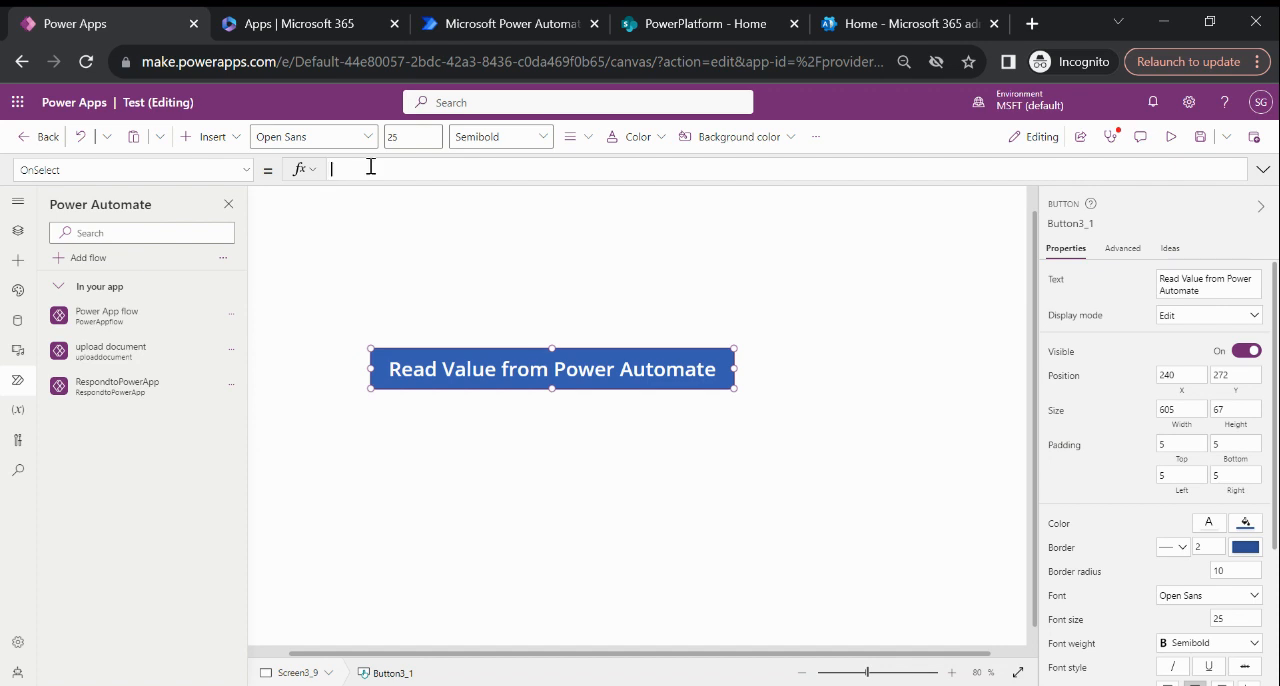
text(Res)
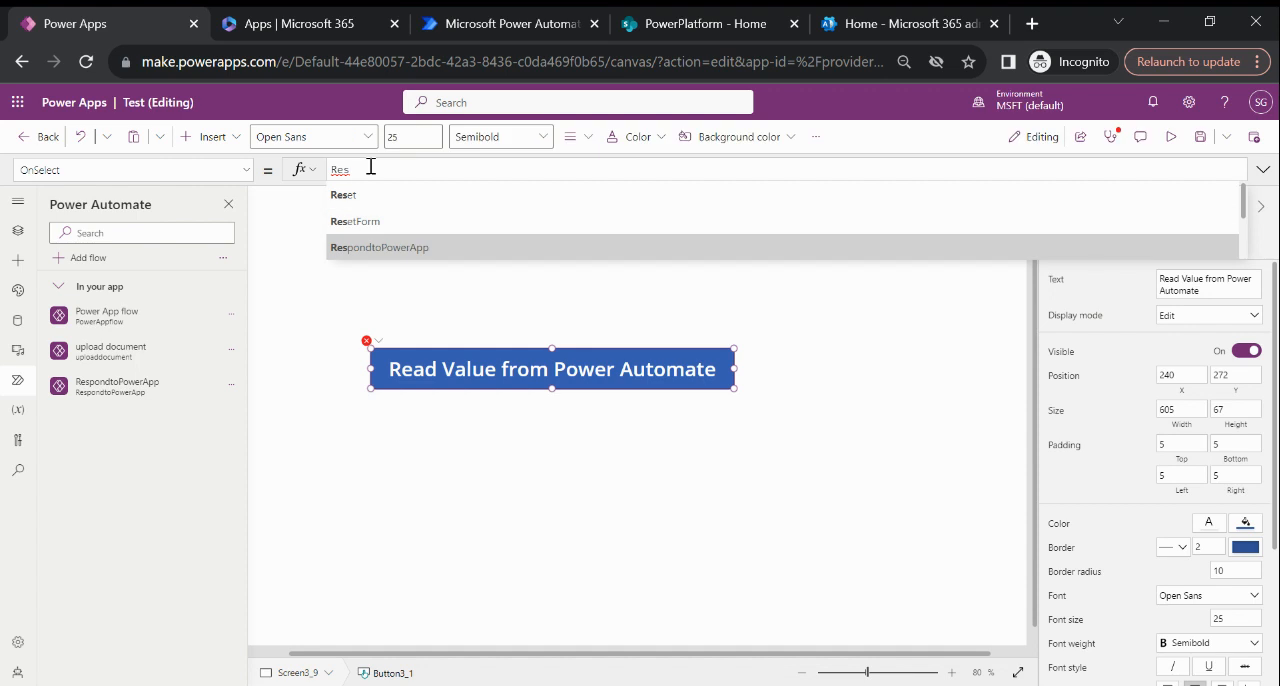
click(379, 247)
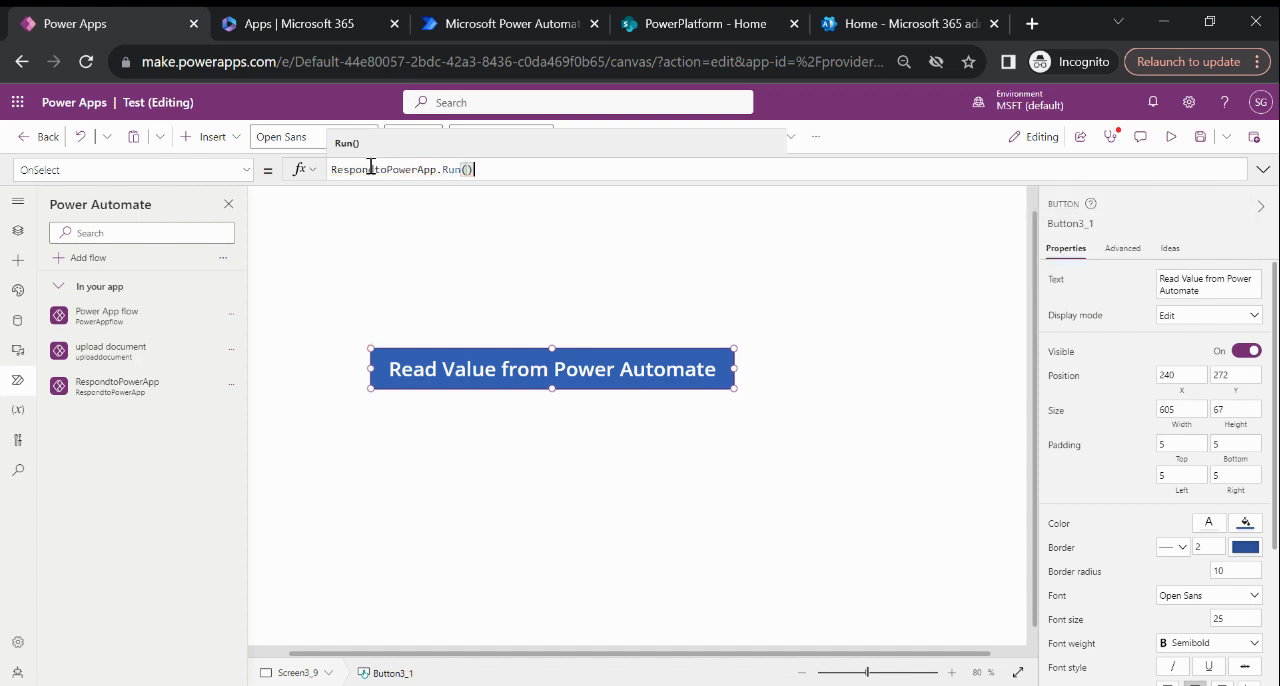
triple_click(400, 169)
text(.)
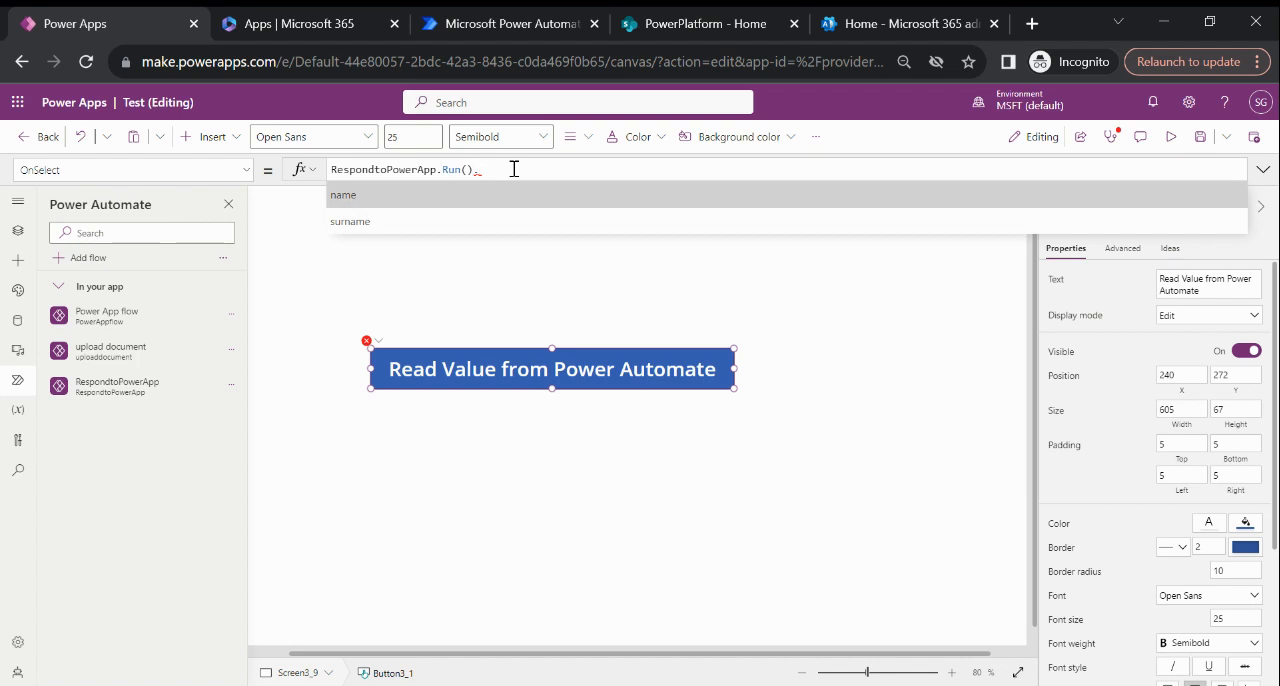
- Change the OnSelect formula to Set(Var1, RespondtoPowerApp.Run().name)
click(343, 195)
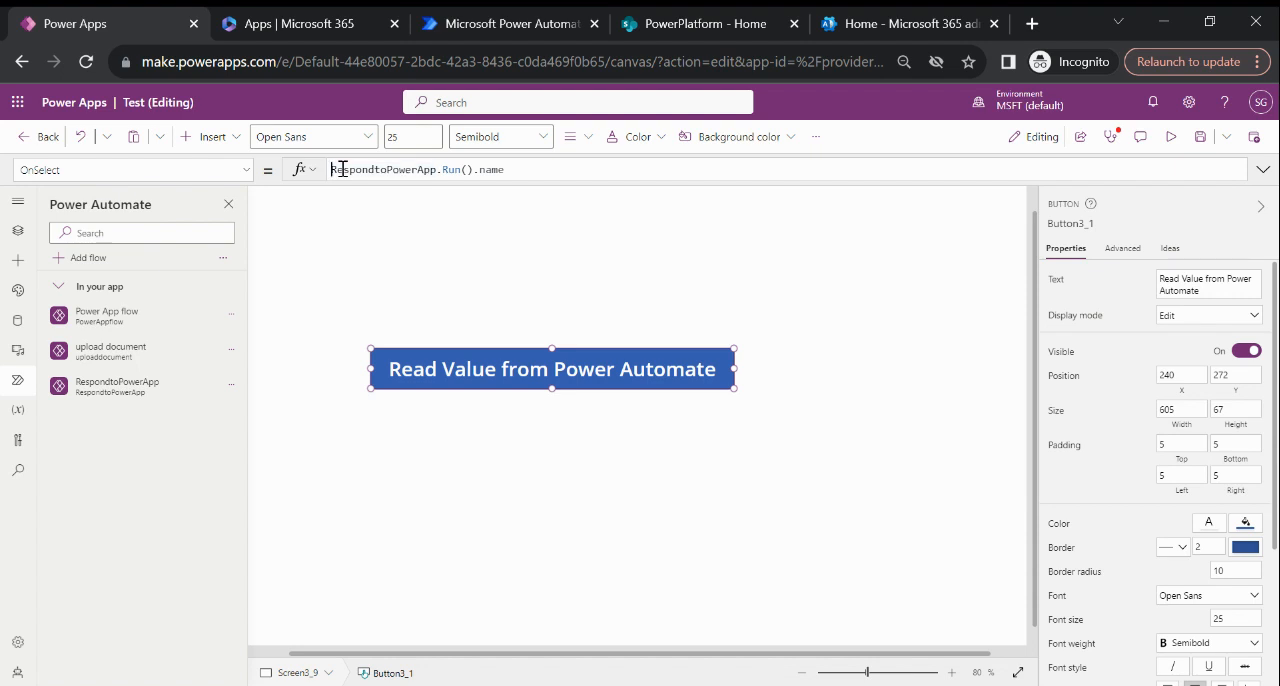
text(Set()
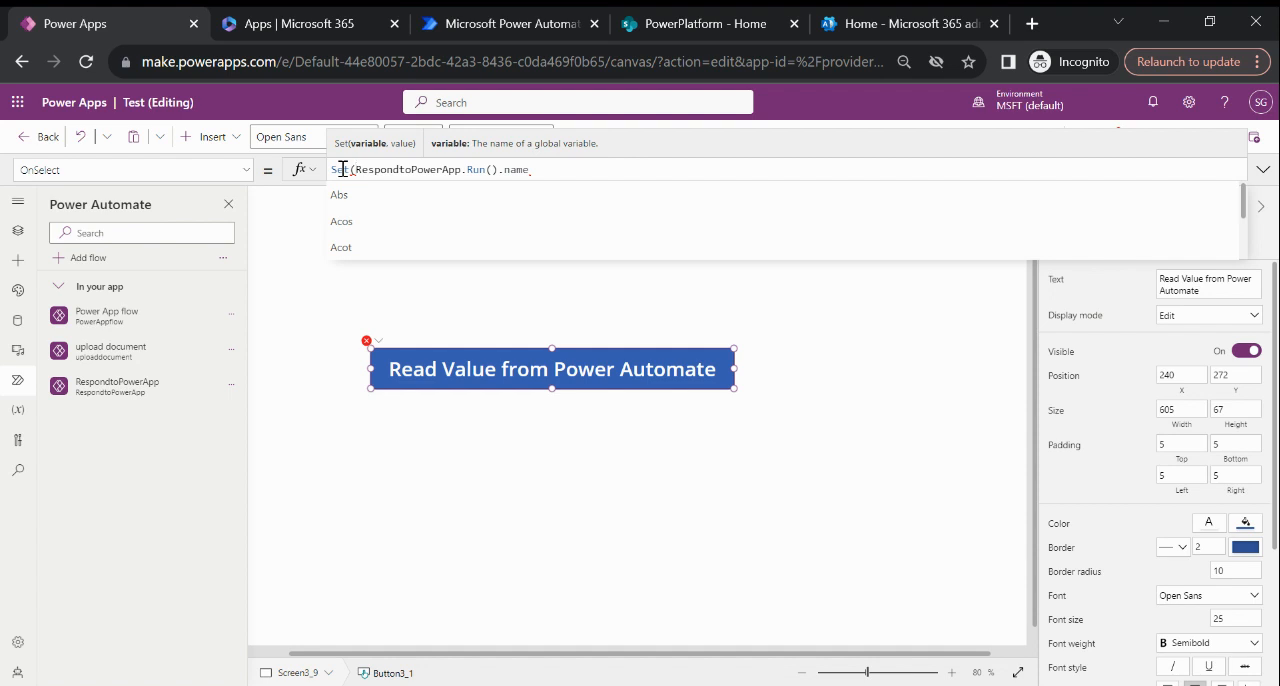
text(Var1,)
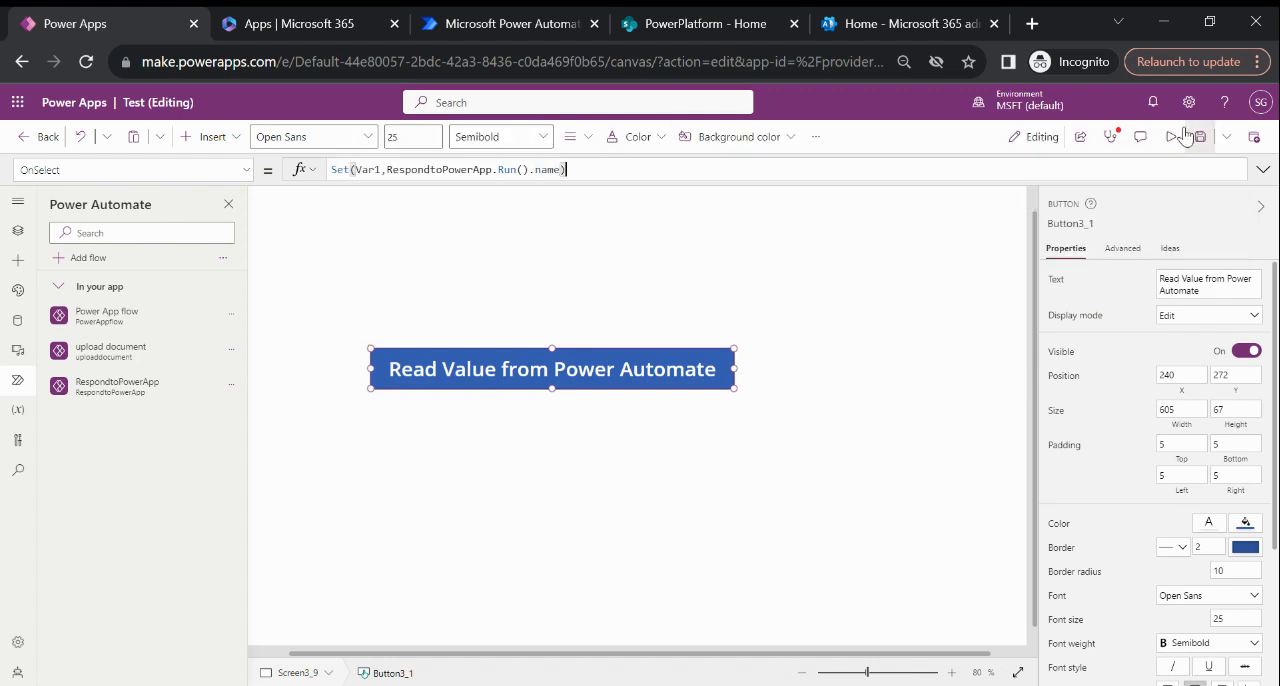
- Preview the app and compare Var1 with the flow's Name output 'Sumit'
click(1171, 137)
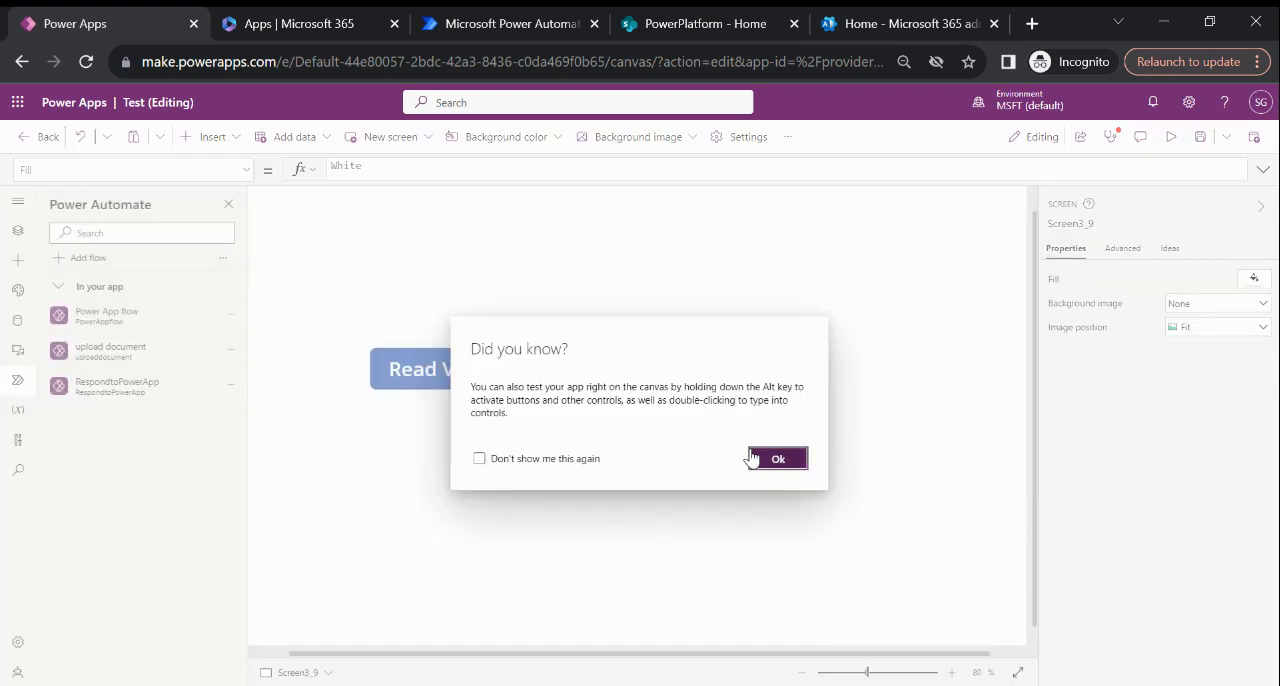
click(777, 459)
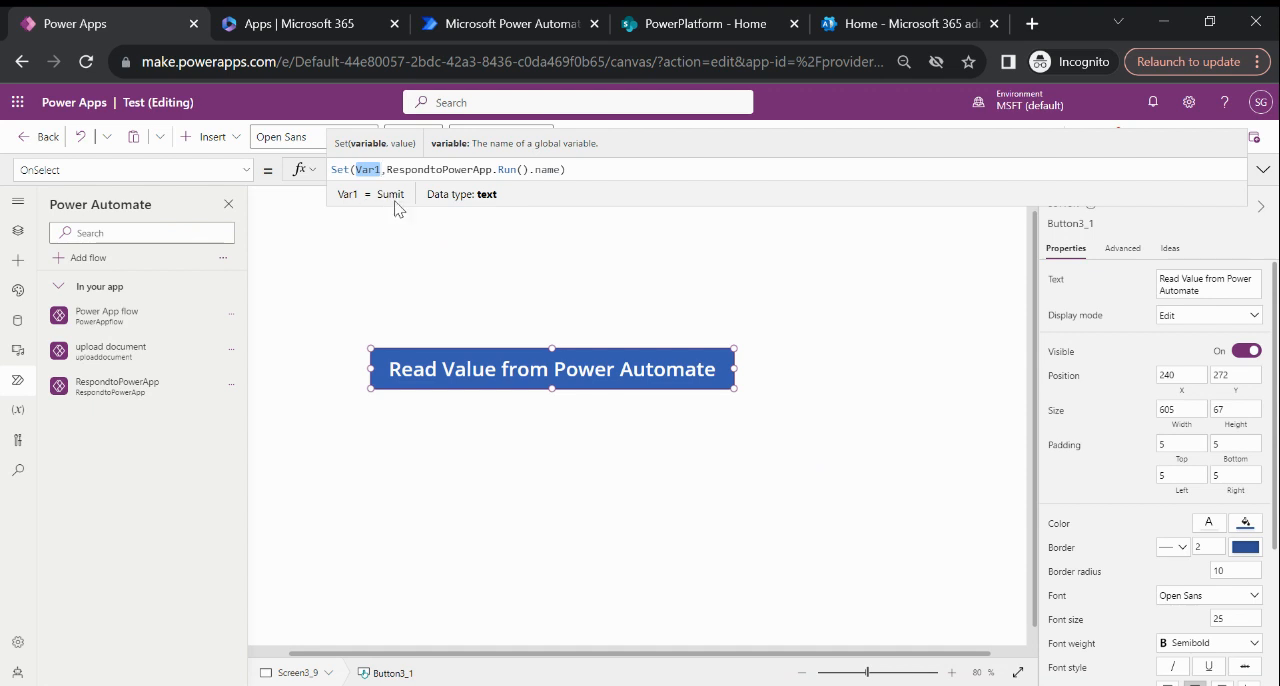
mouse_move(390, 205)
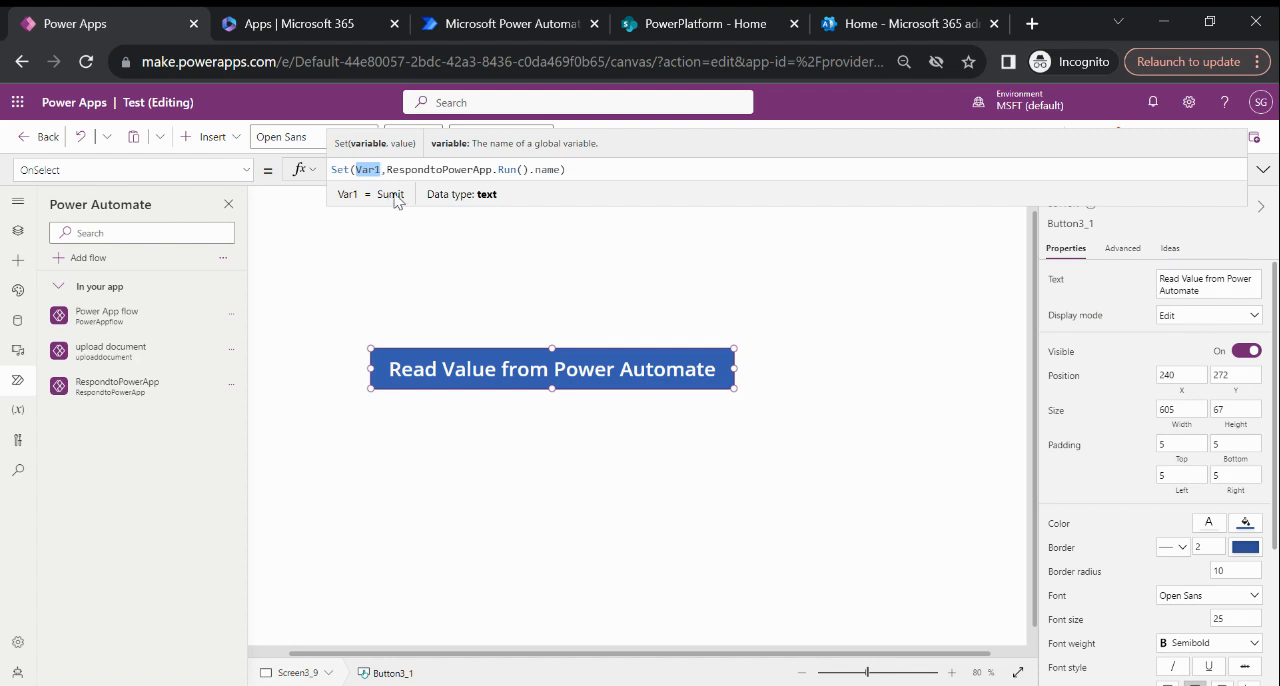
click(510, 23)
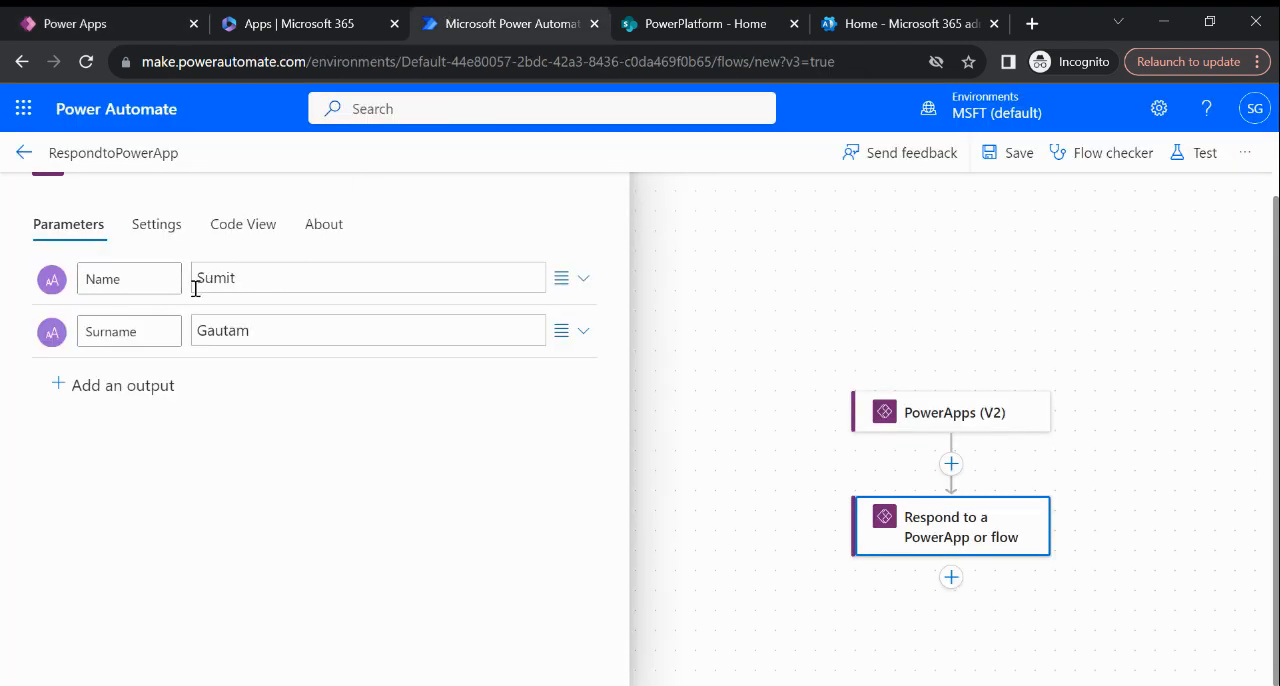
click(75, 23)
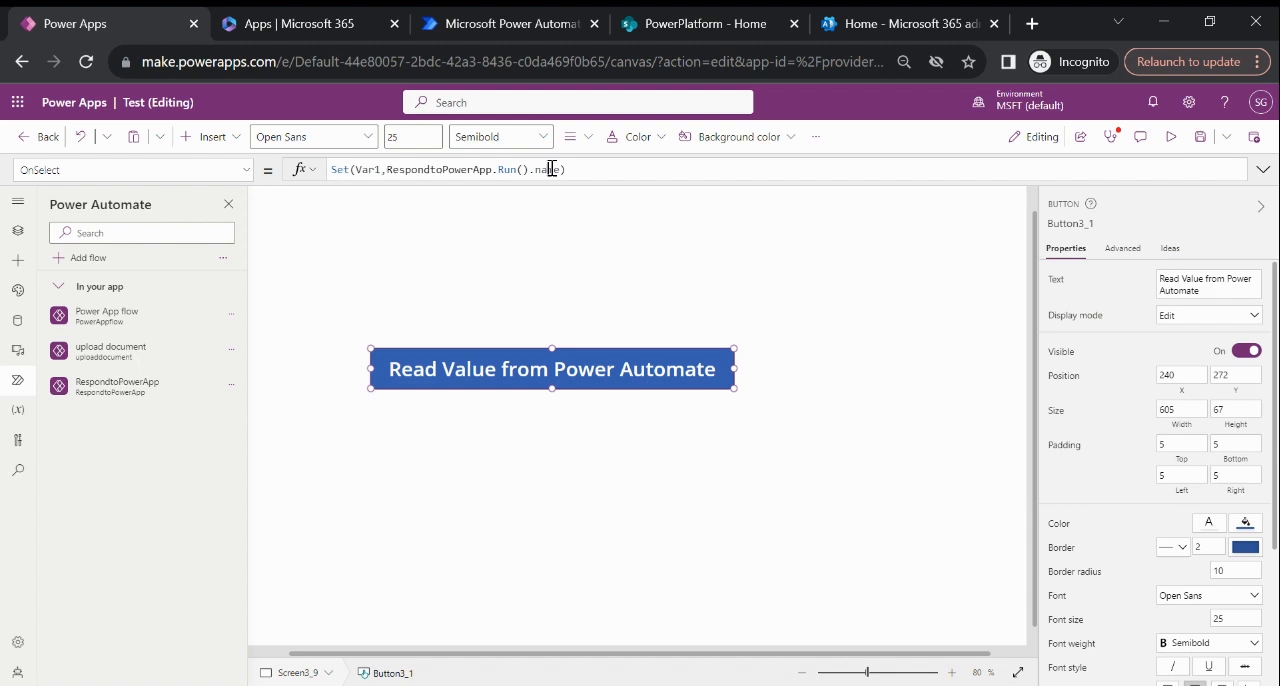
- Change .name to .surname in the Set formula and preview the app again
text(s)
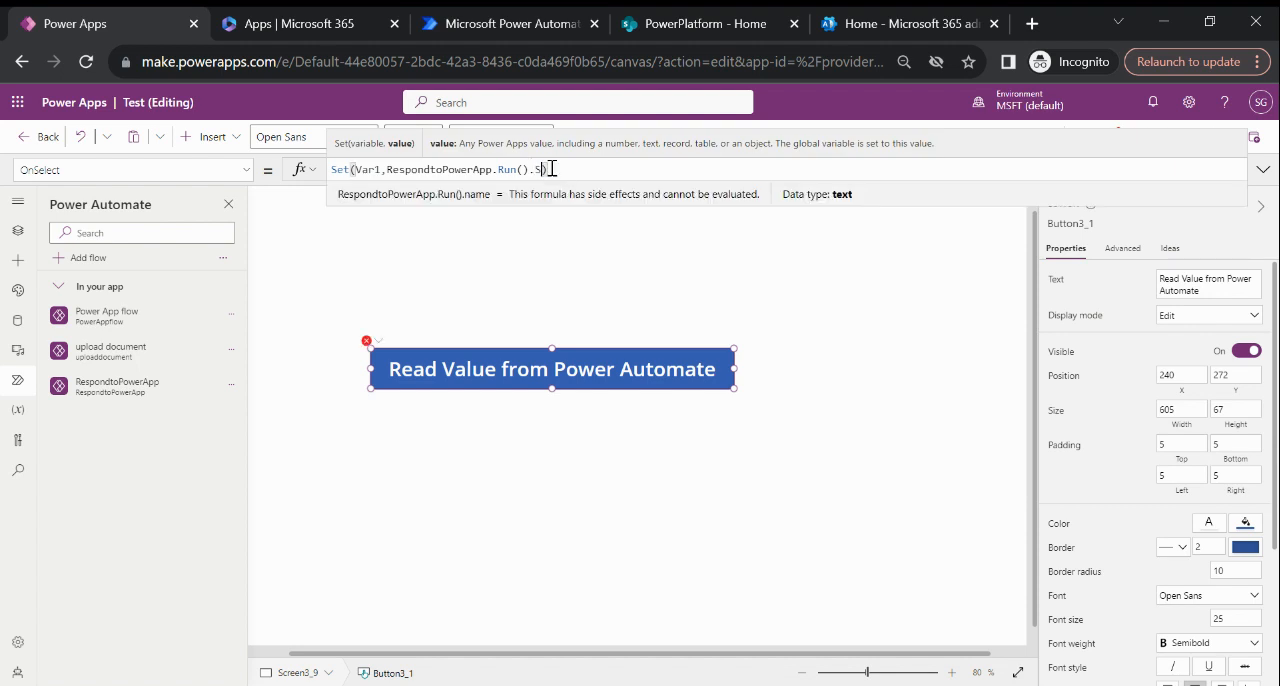
text(urname)
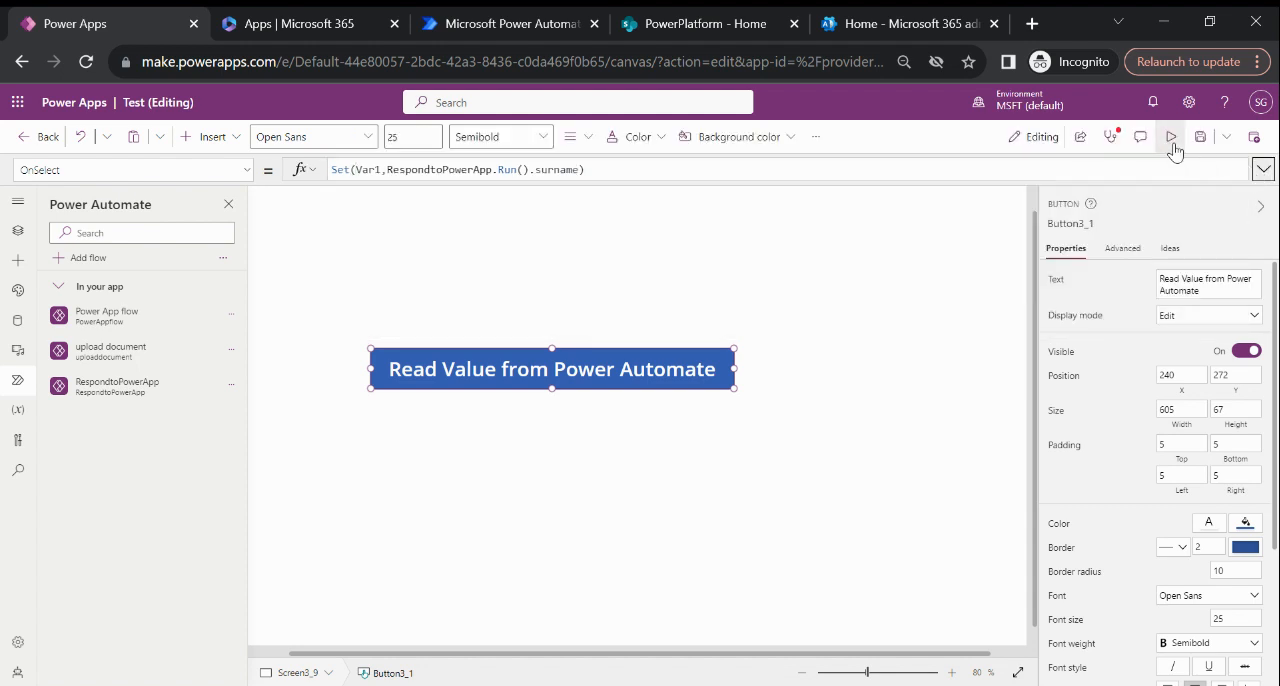
click(1170, 137)
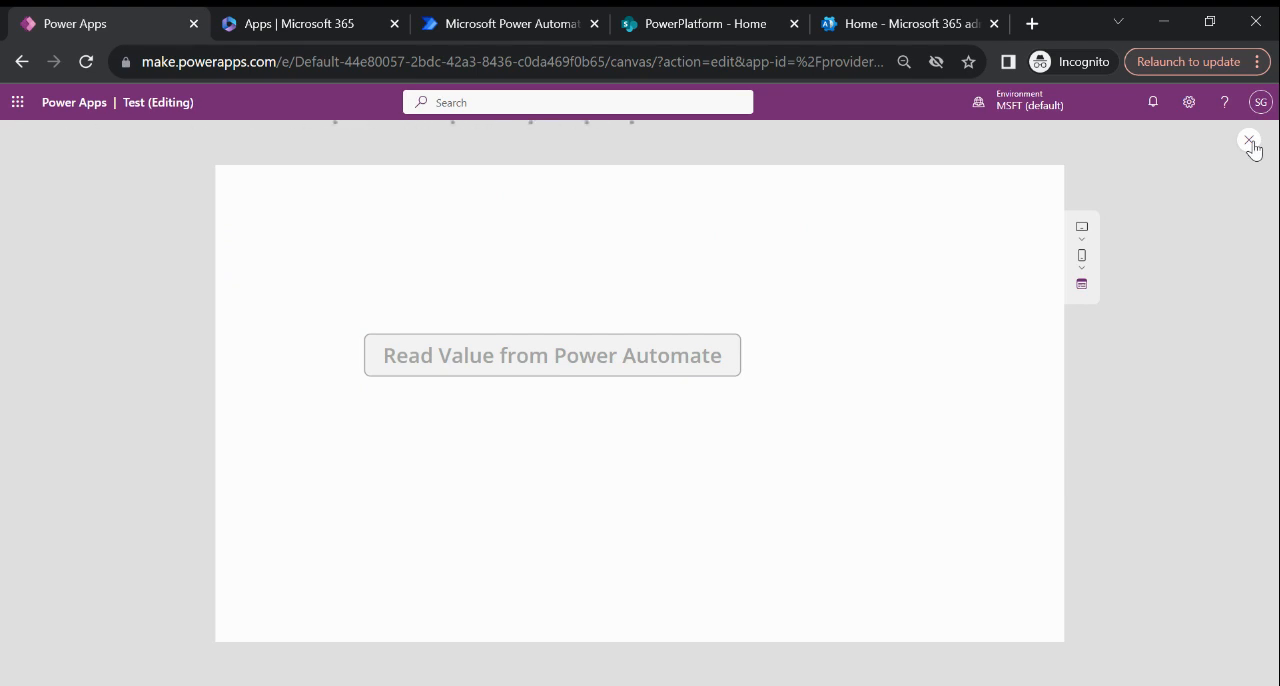
click(1250, 140)
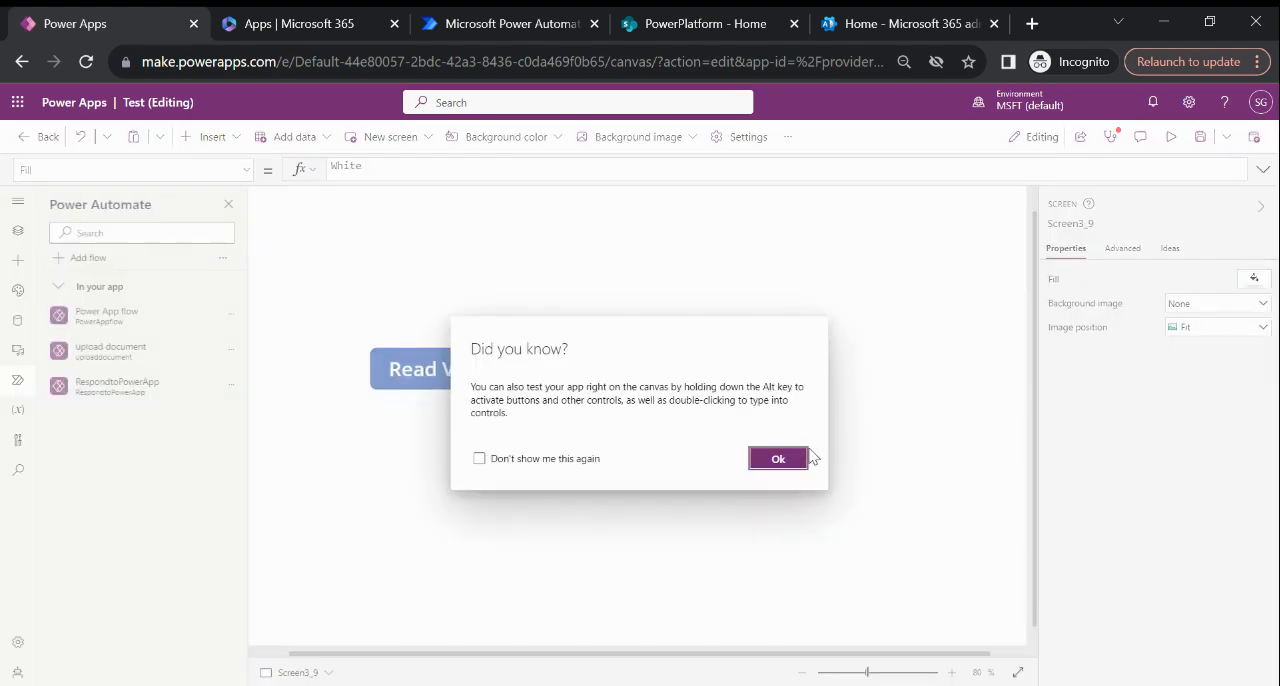
click(778, 458)
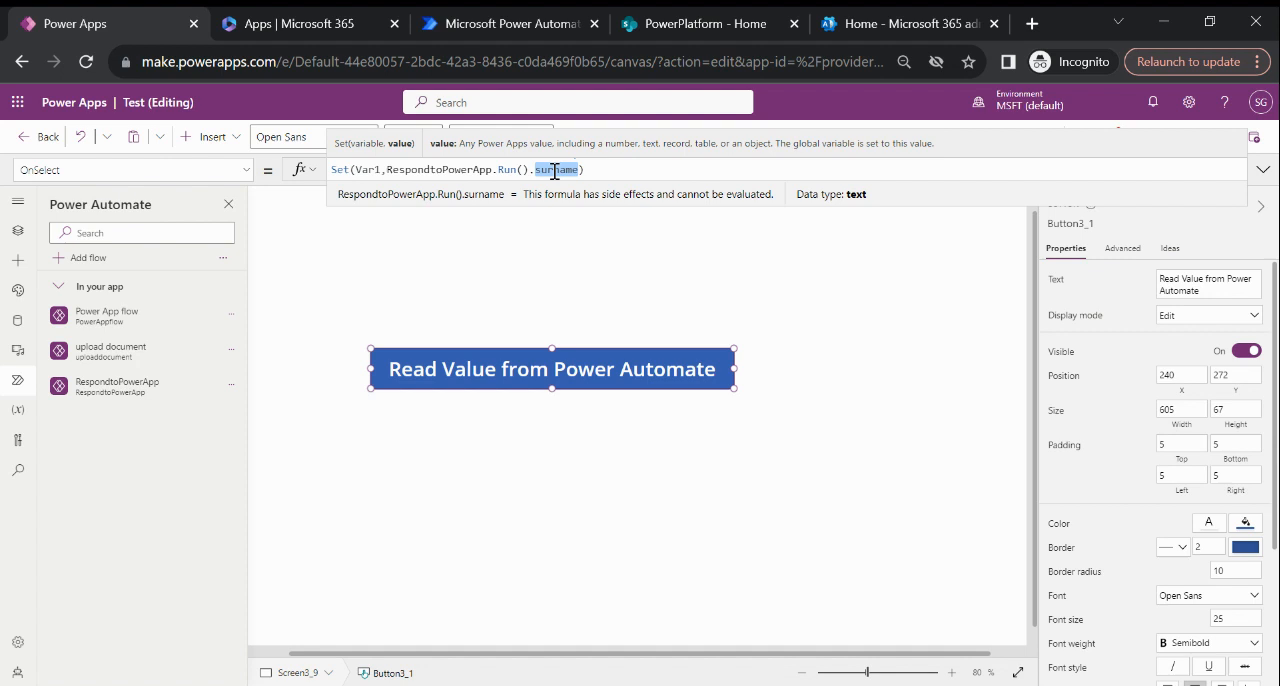
- Drop .surname so Set(Var1, RespondtoPowerApp.Run()) stores the whole record, then preview
key(Delete)
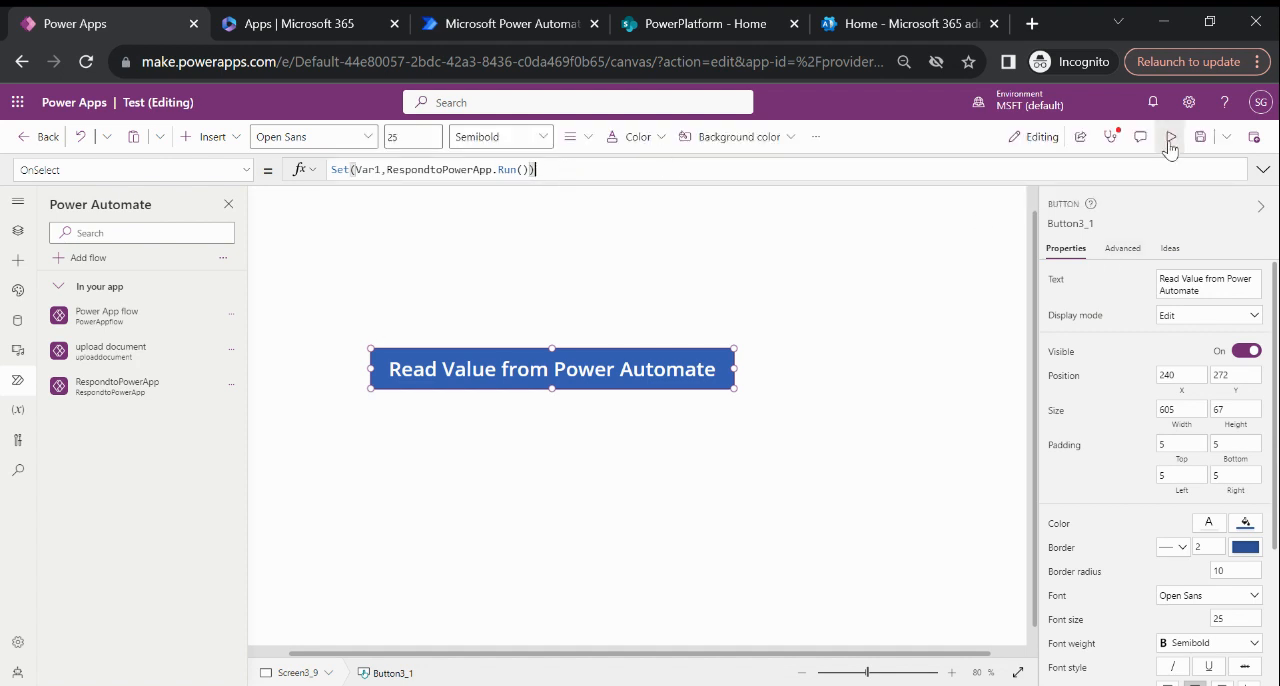
click(1170, 137)
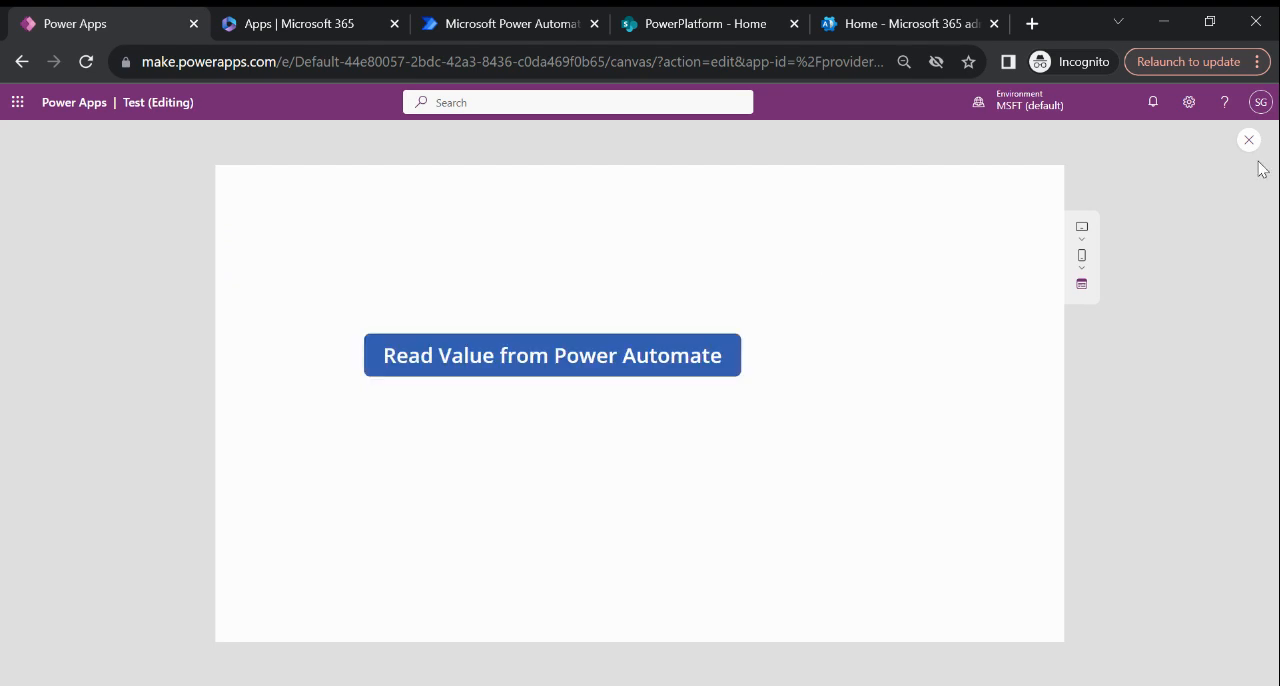
click(1249, 140)
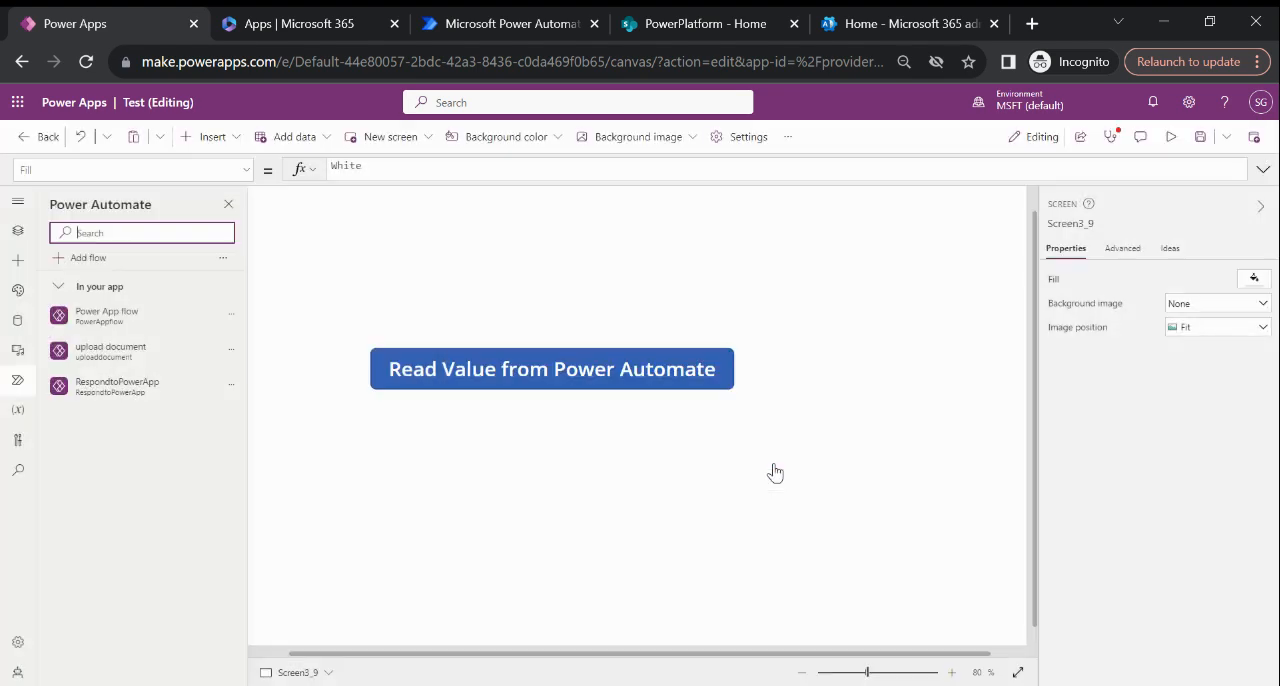
click(551, 368)
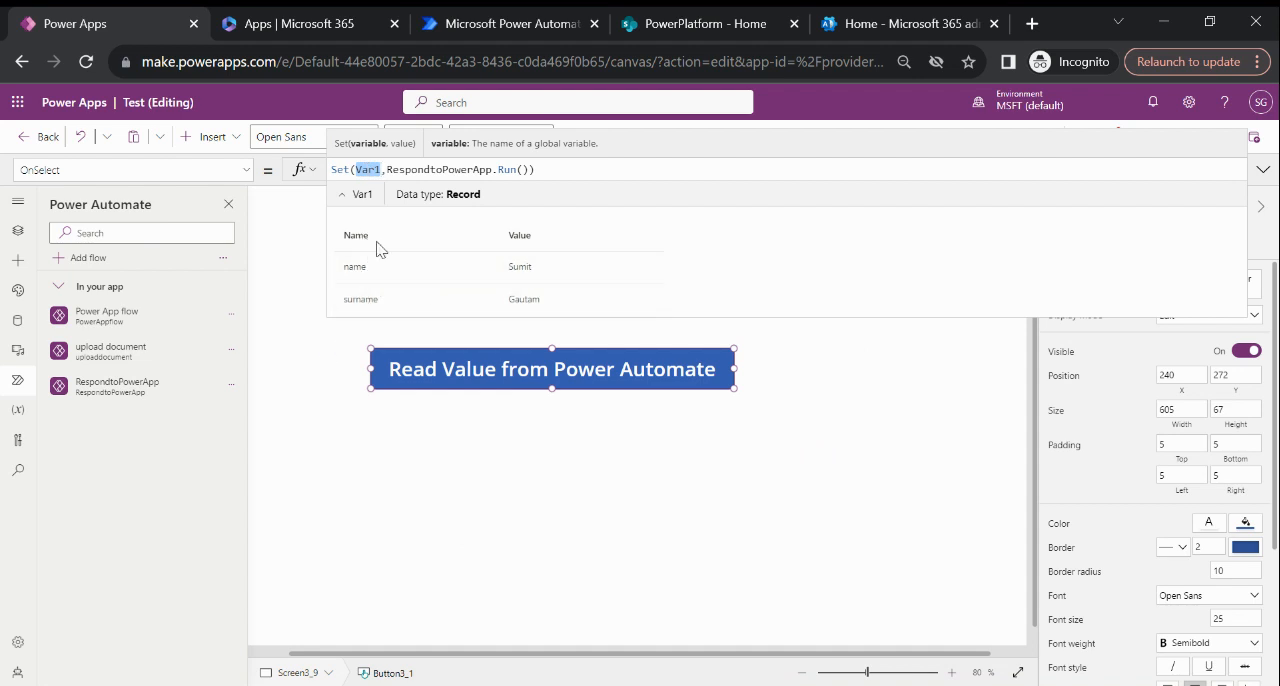
mouse_move(471, 207)
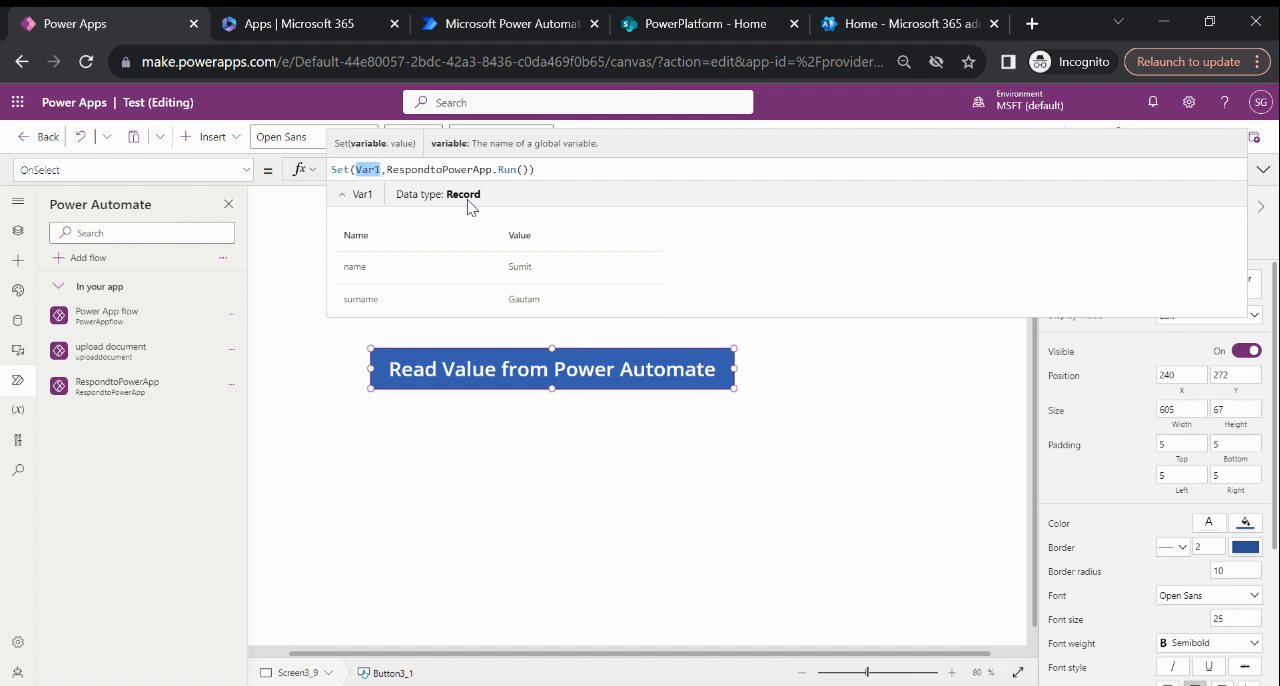
mouse_move(415, 331)
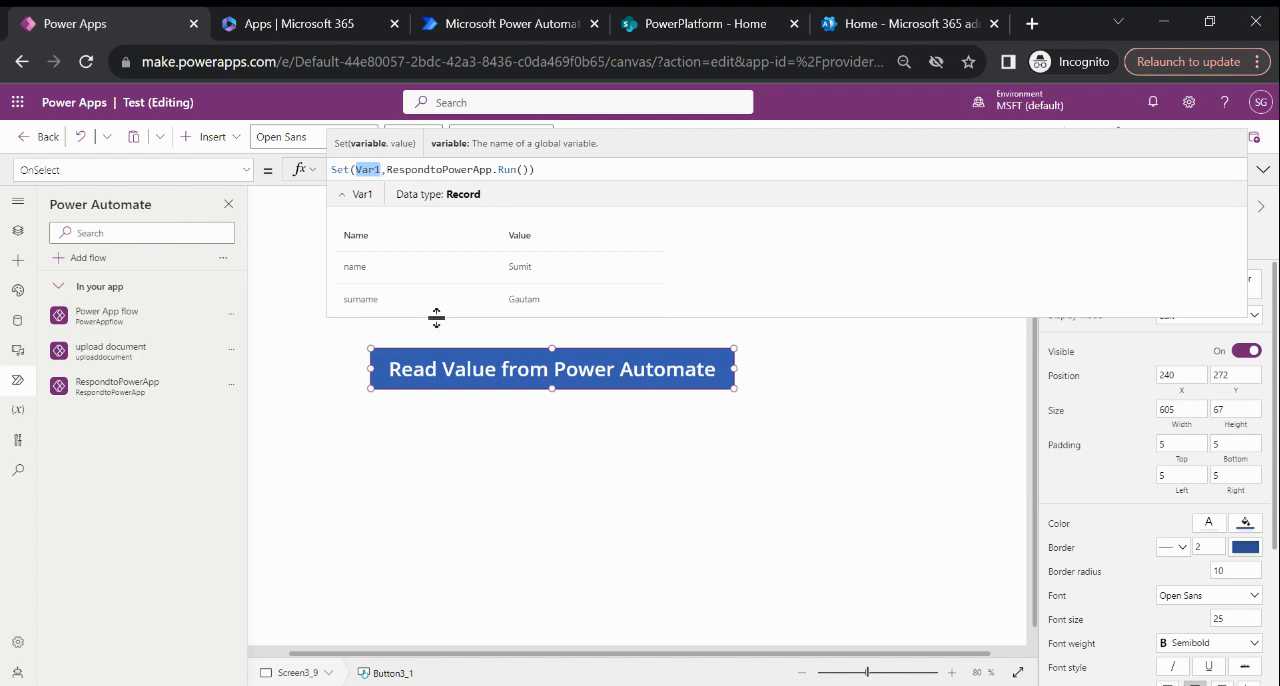
mouse_move(448, 212)
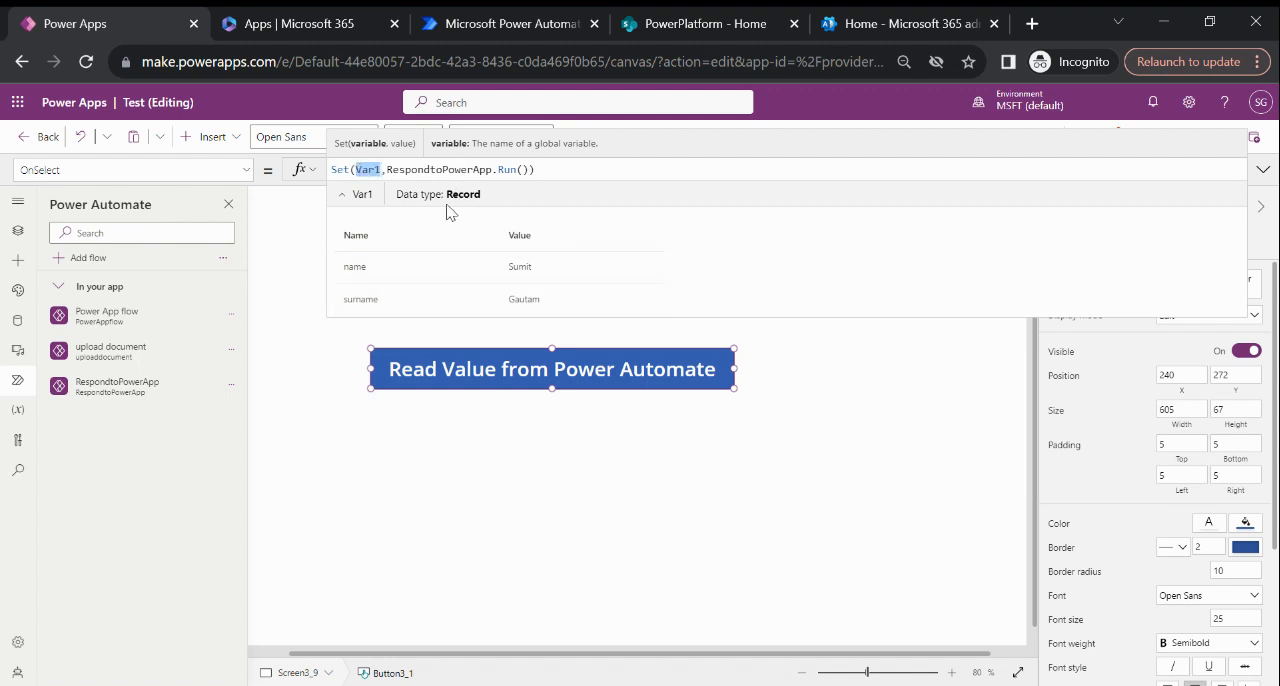
mouse_move(826, 282)
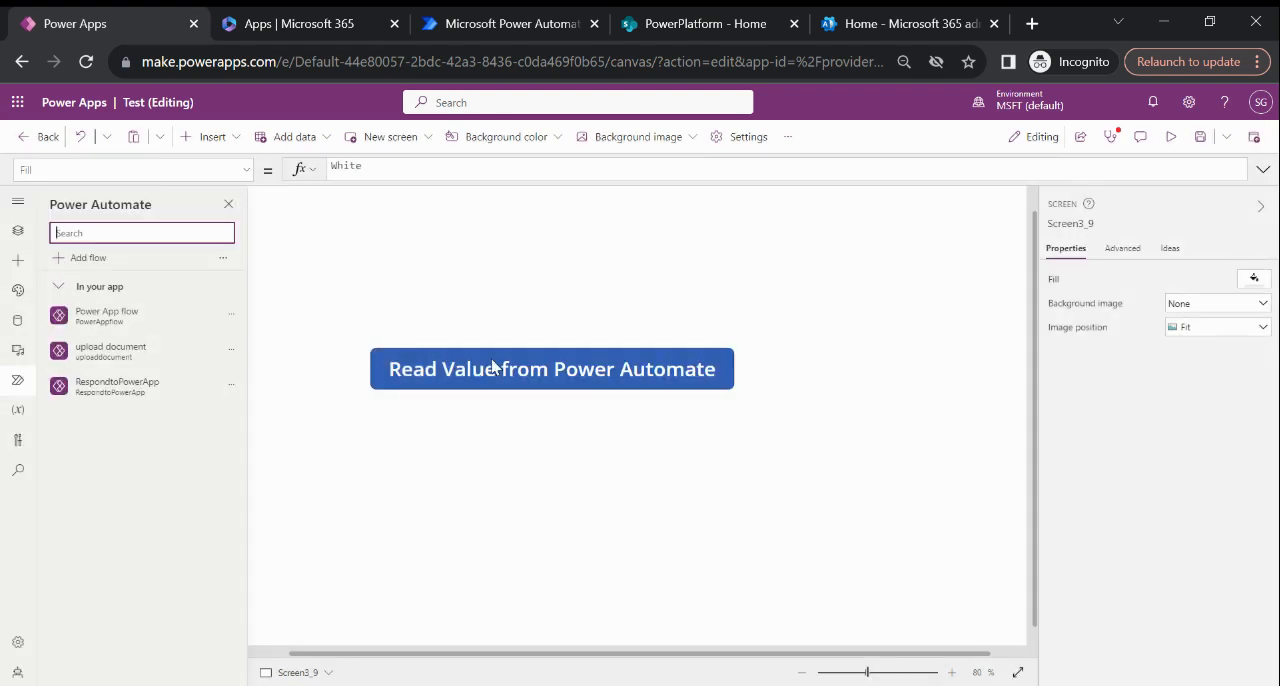
- Select the Read Value from Power Automate button to edit its Collect formula
click(551, 368)
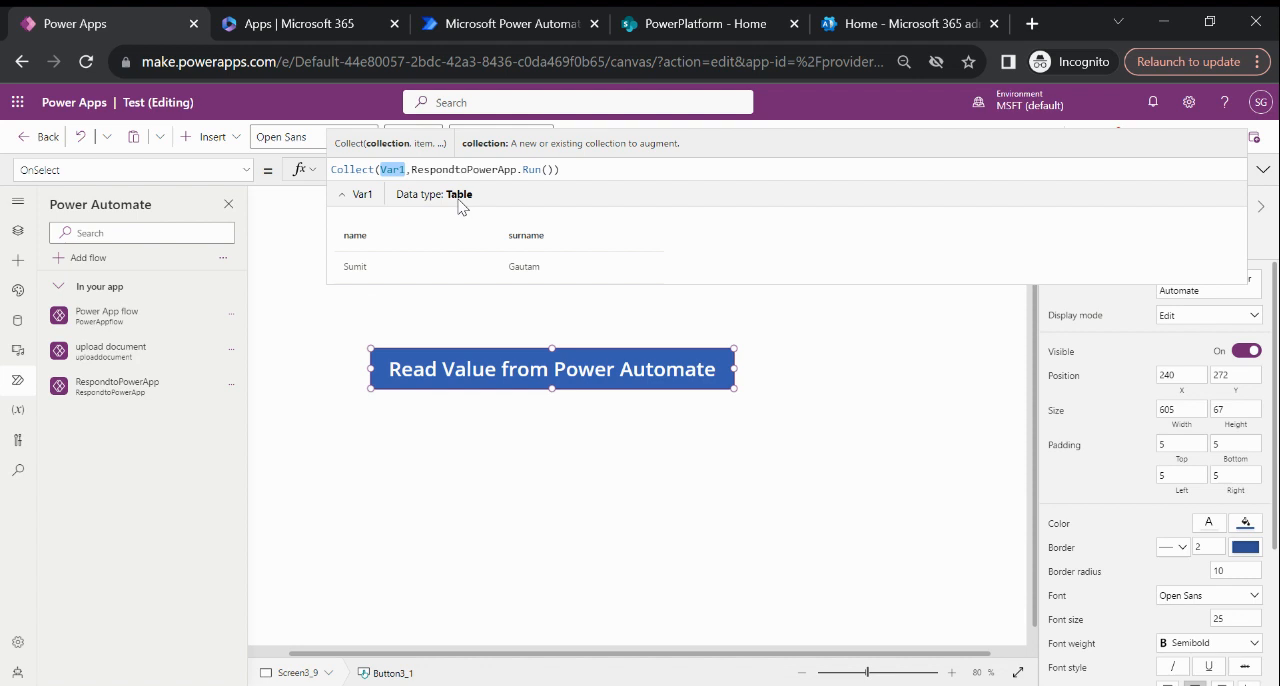
mouse_move(468, 207)
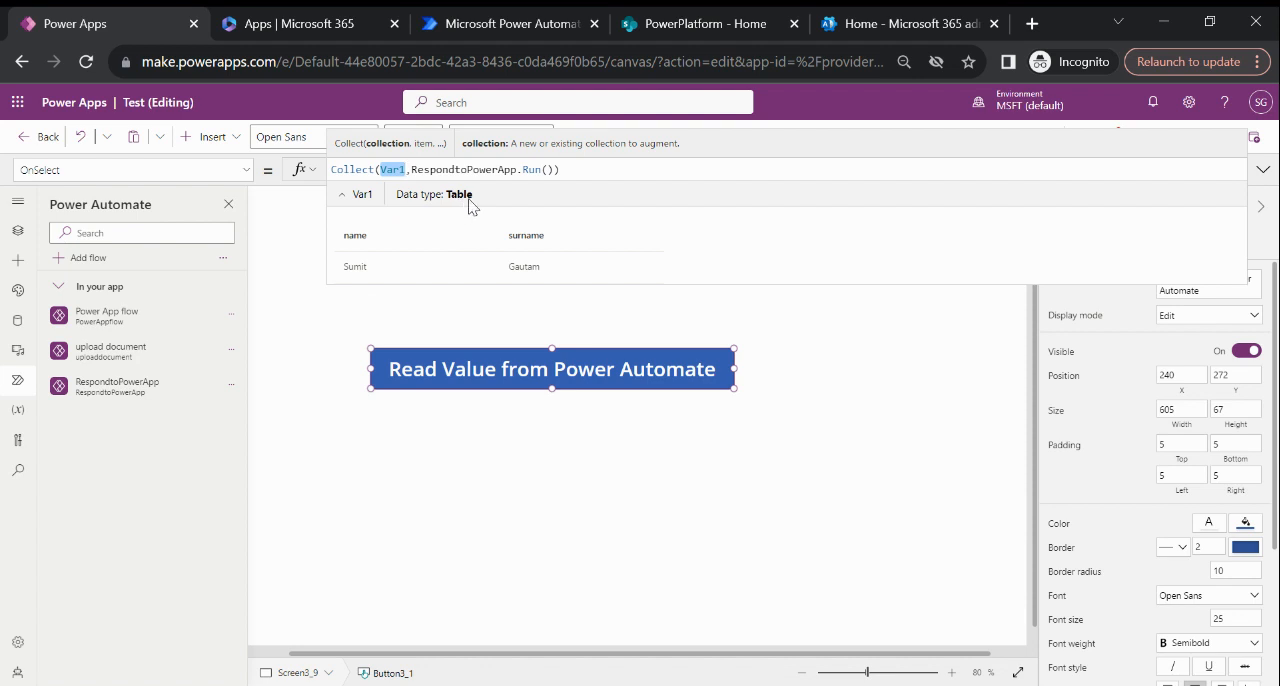